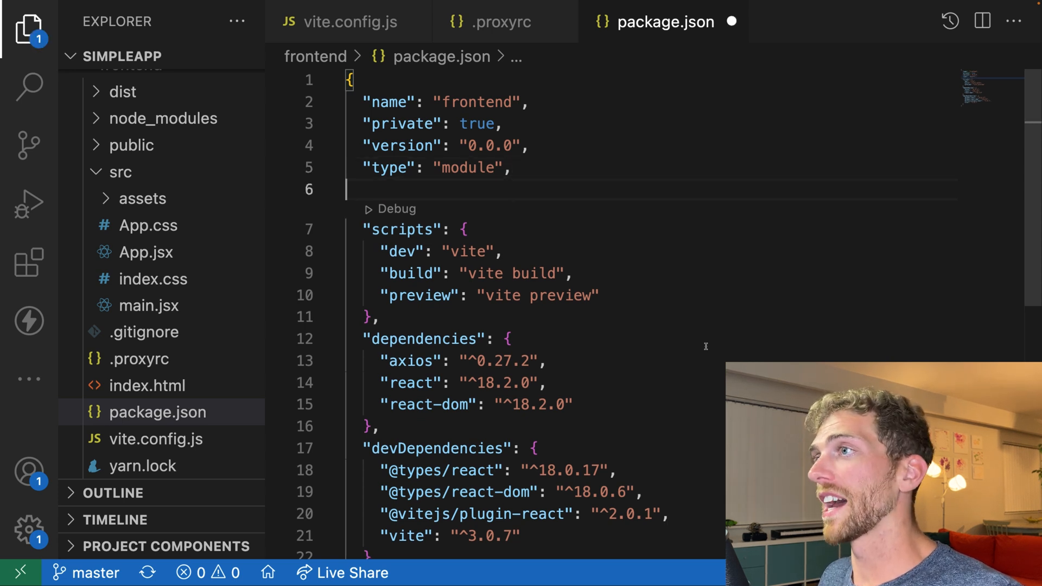
type("\"proxy\": \"http://localhost:8080/\",")
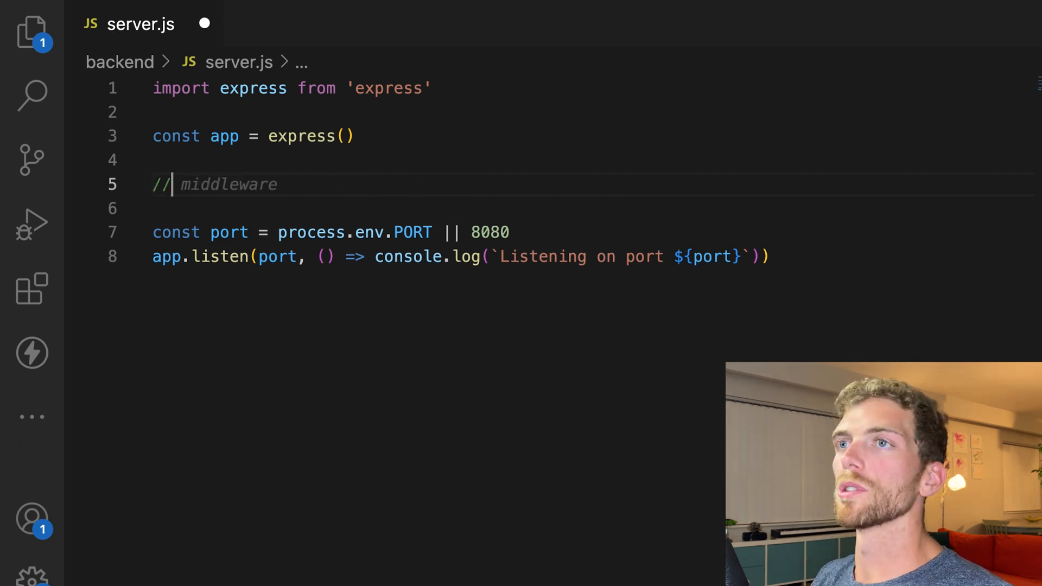
Write the GET /users handler returning two users with id 1 and id 2, names and ages.
type("get a list of all users")
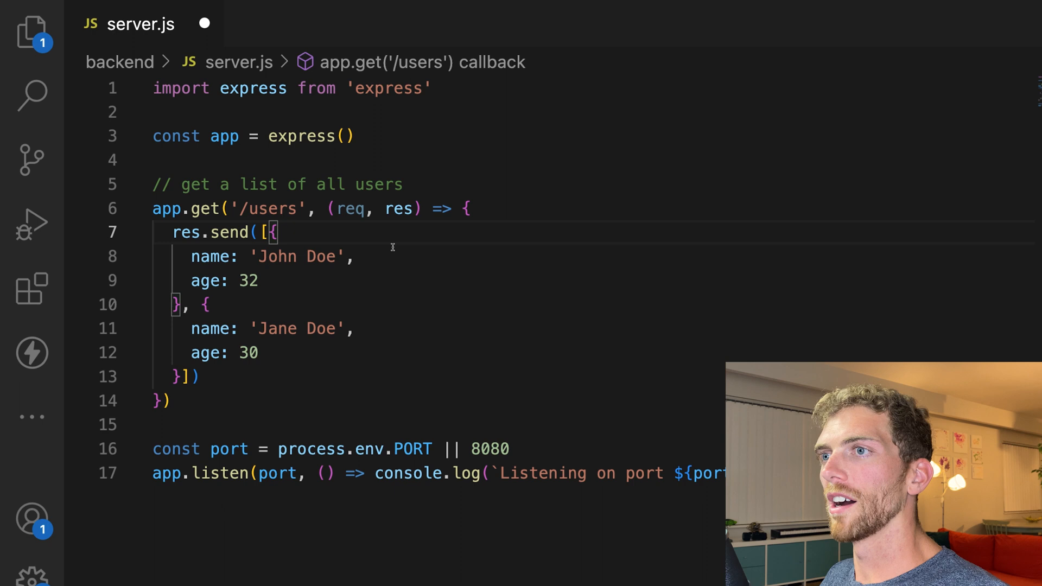
key("Enter")
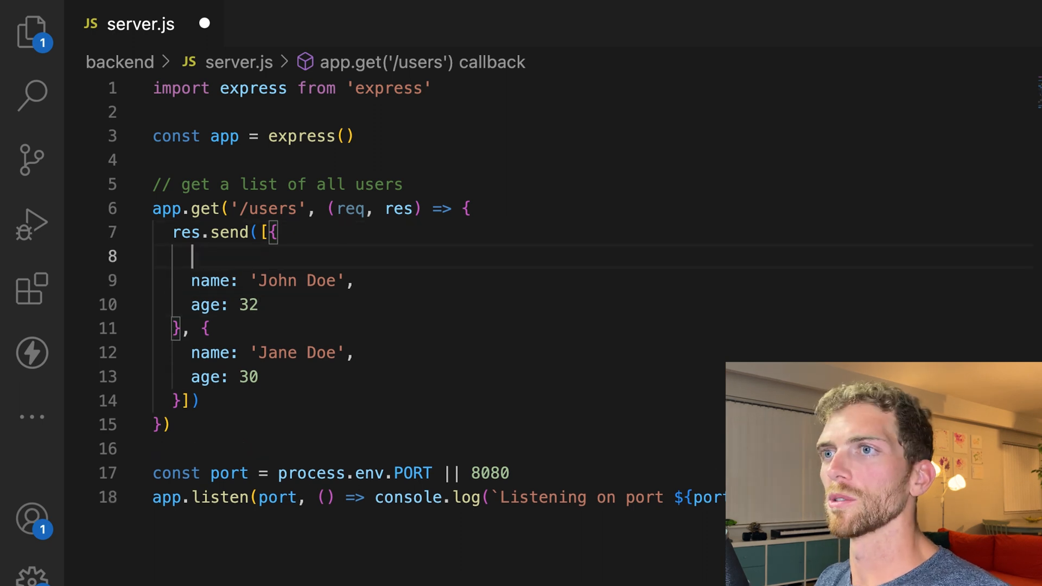
type("id: 1,")
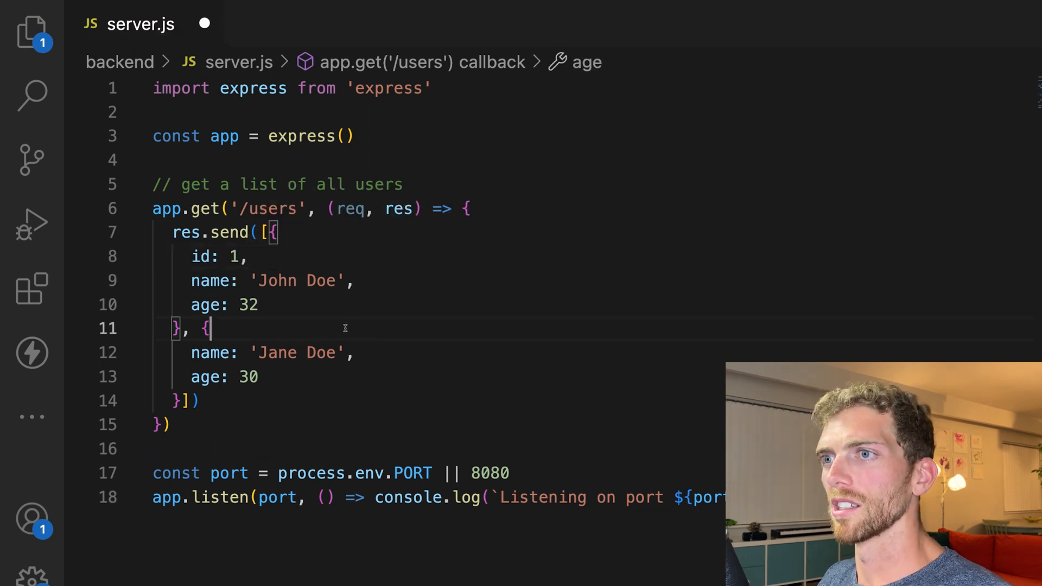
type("id: 2,")
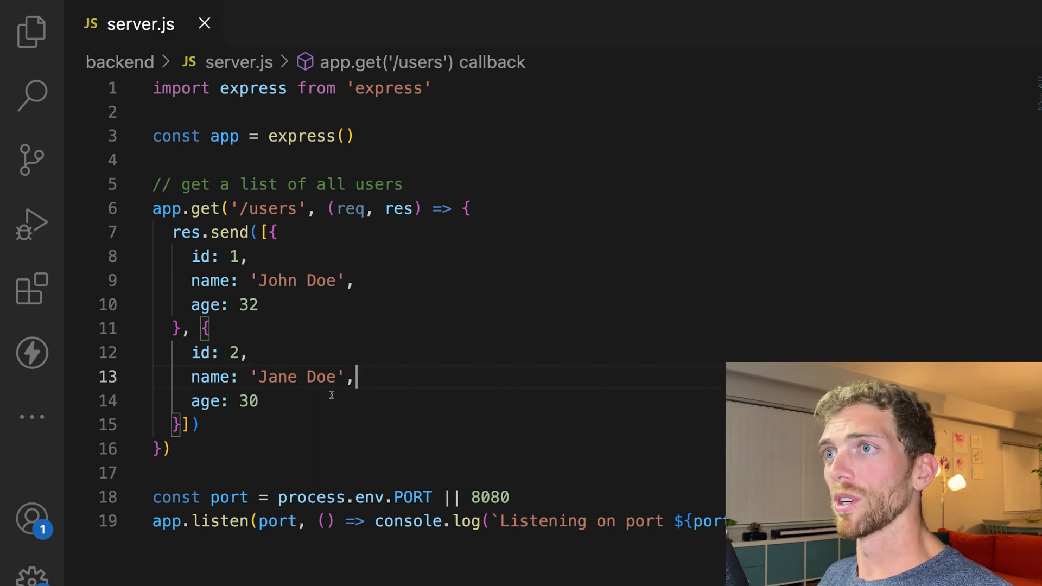
mouse_move(422, 263)
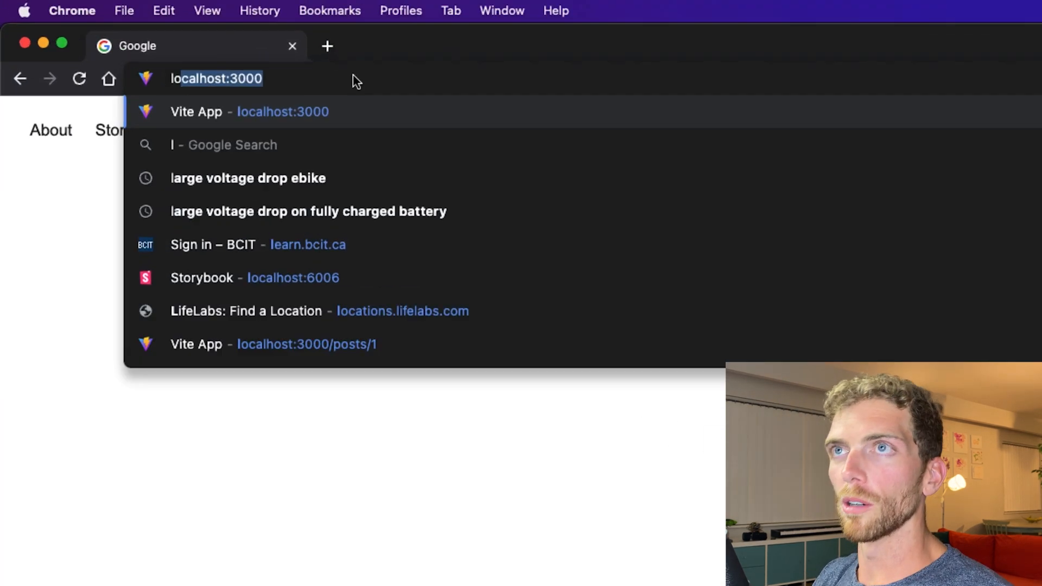
Navigate Chrome to localhost:8080 to view the running backend.
type("localhost:8080")
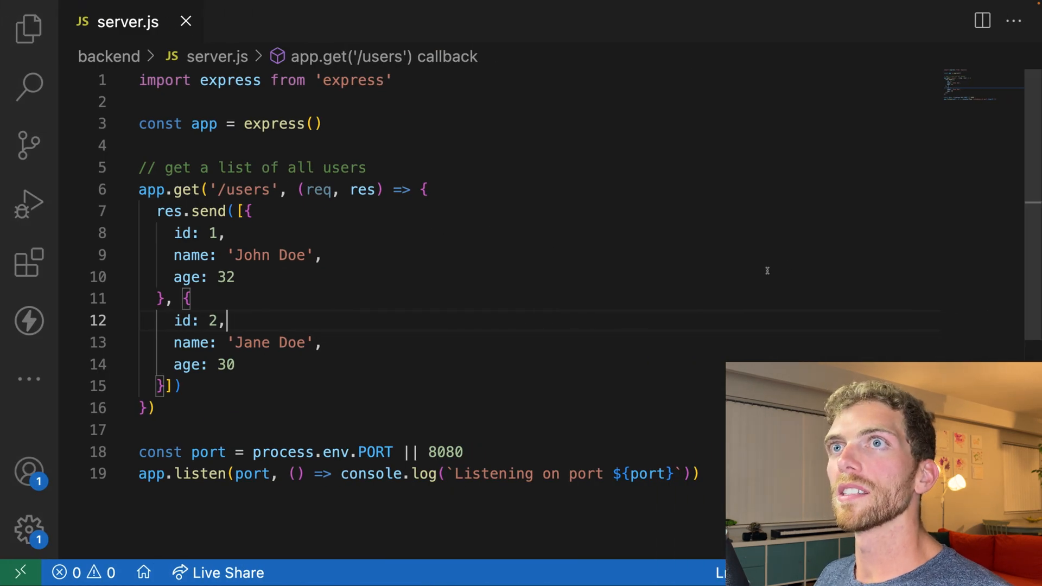
In frontend/src/App.jsx, start the JSX with a heading and a per-user paragraph.
left_click(28, 28)
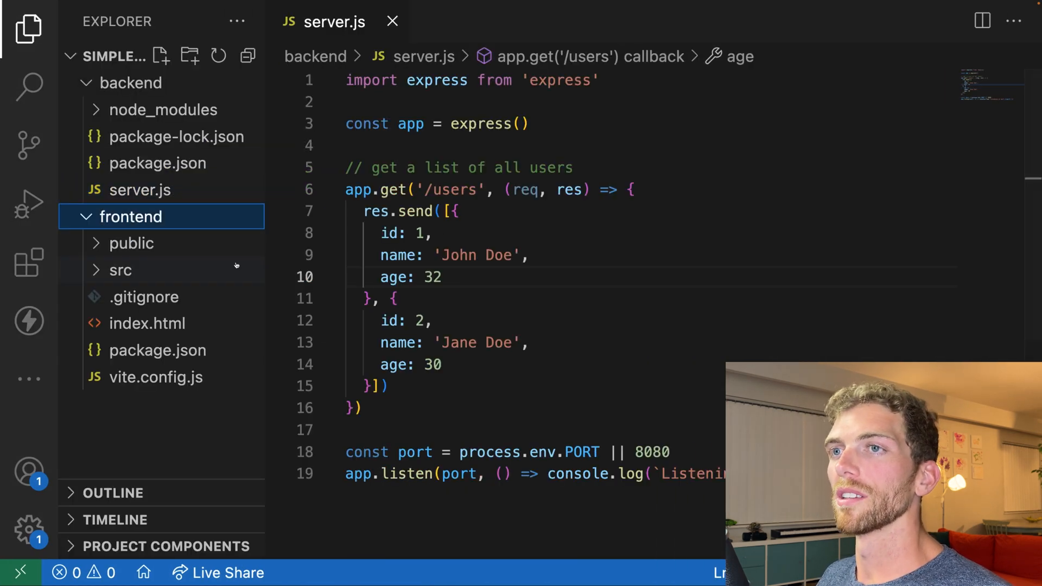
left_click(119, 270)
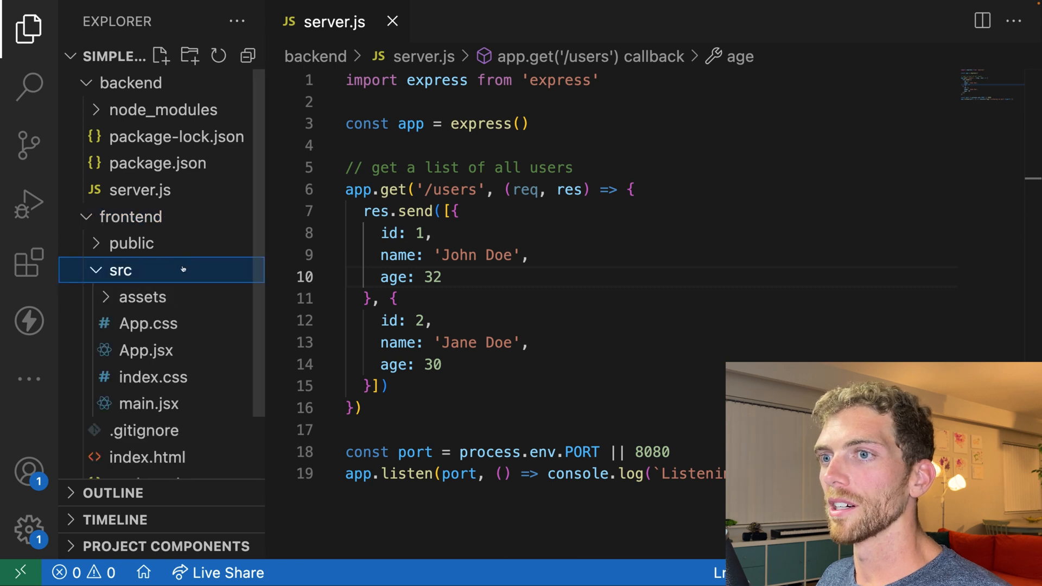
left_click(144, 350)
type("const [users")
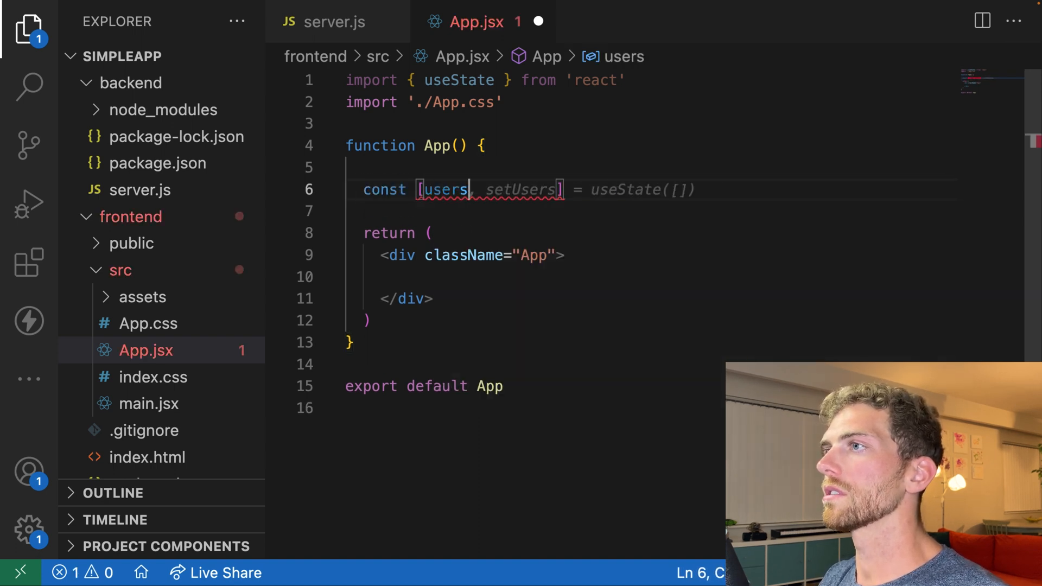
type("<h1>Hello World</h1>")
type("<div key={user.id}>")
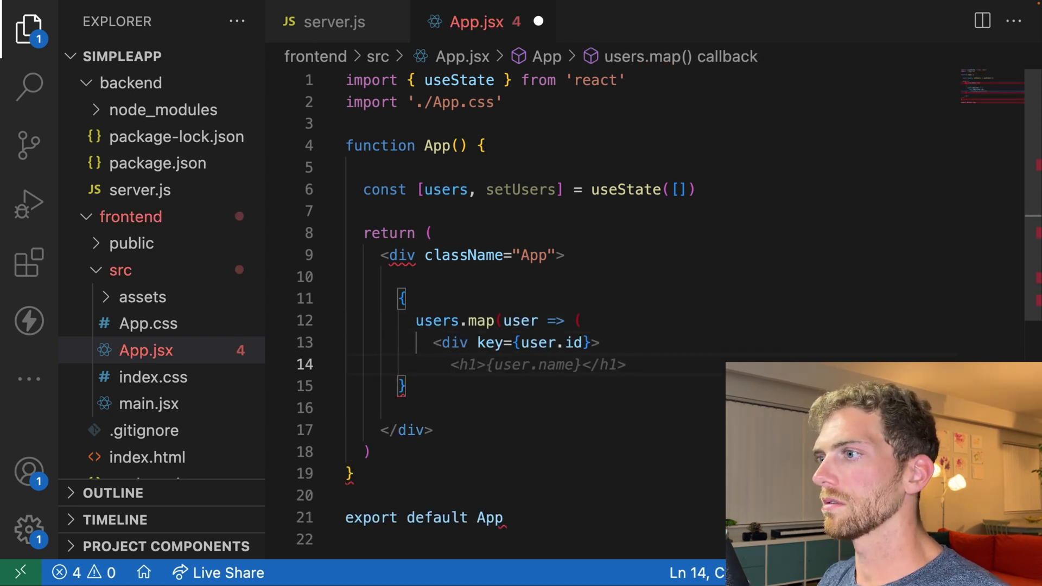
type("<p>{user.email}</p>")
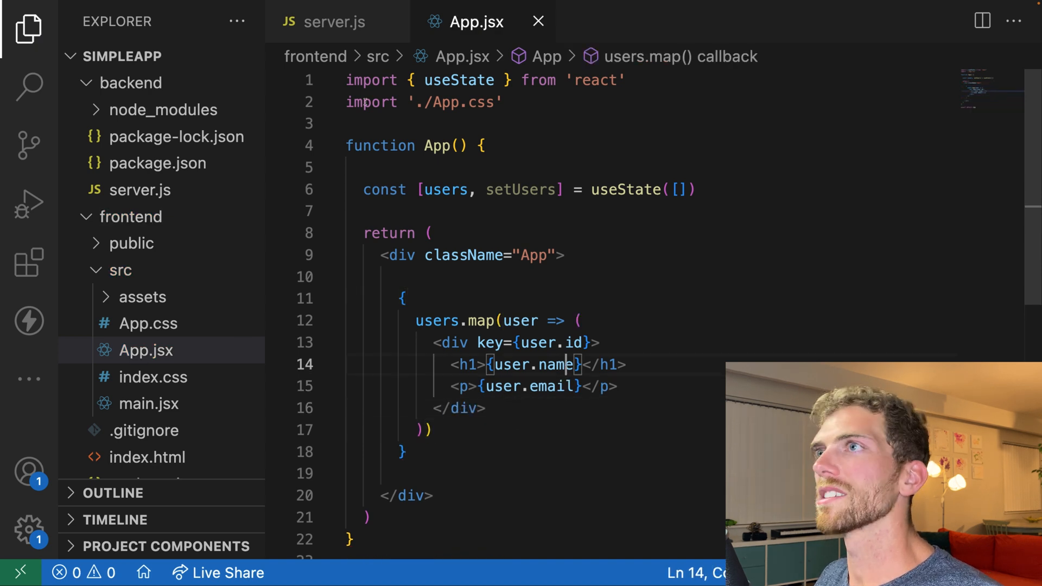
Match the server's user fields: heading 'User App', each user's name and age rendered.
left_click(332, 22)
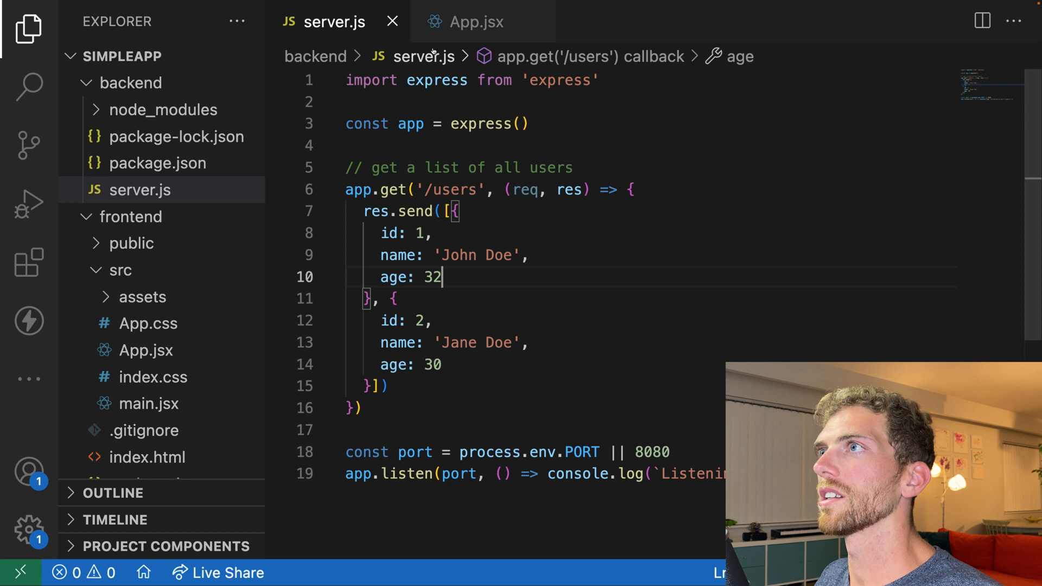
left_click(476, 22)
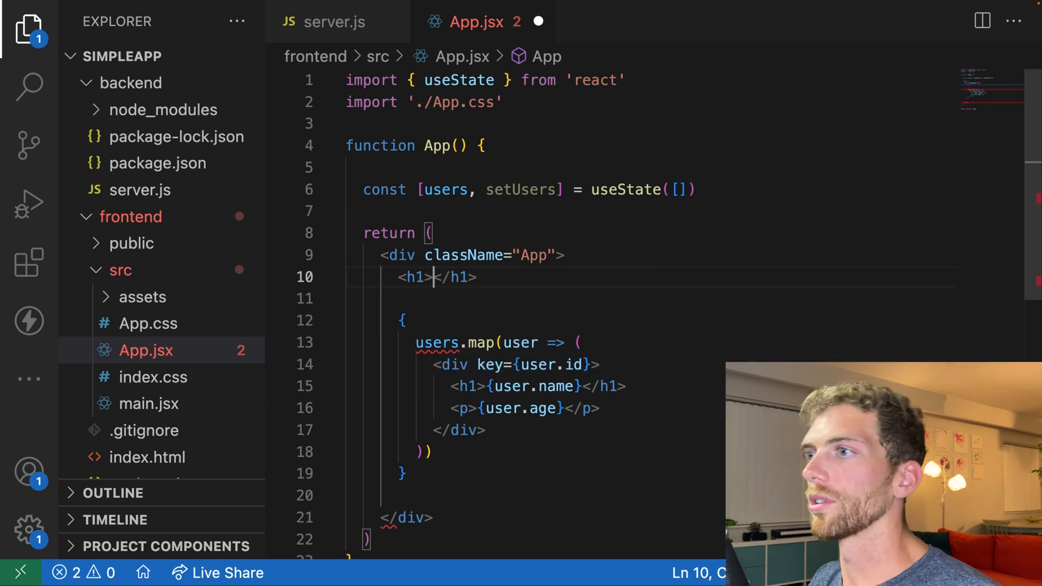
type("User App")
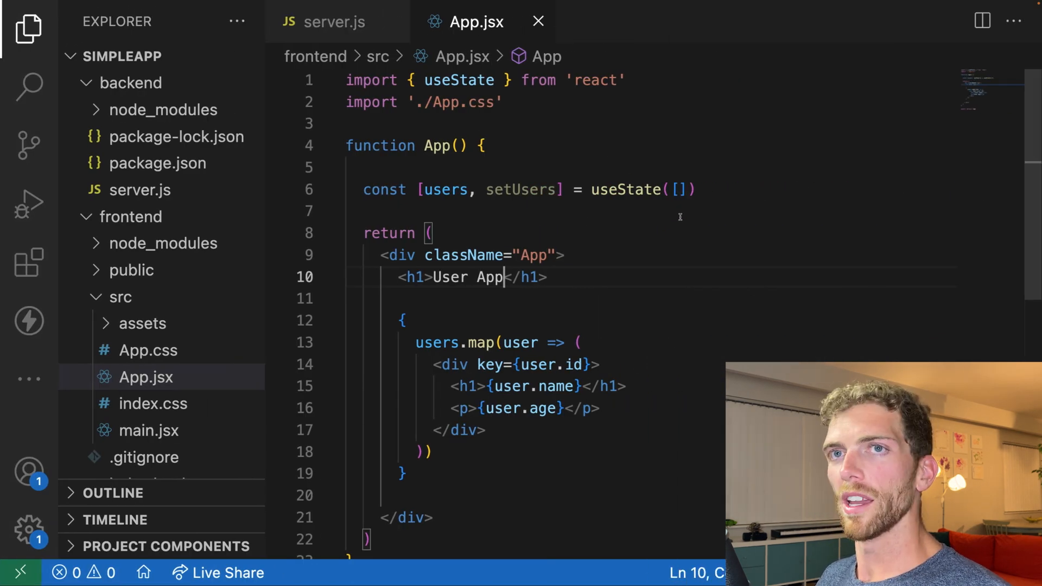
left_click(435, 233)
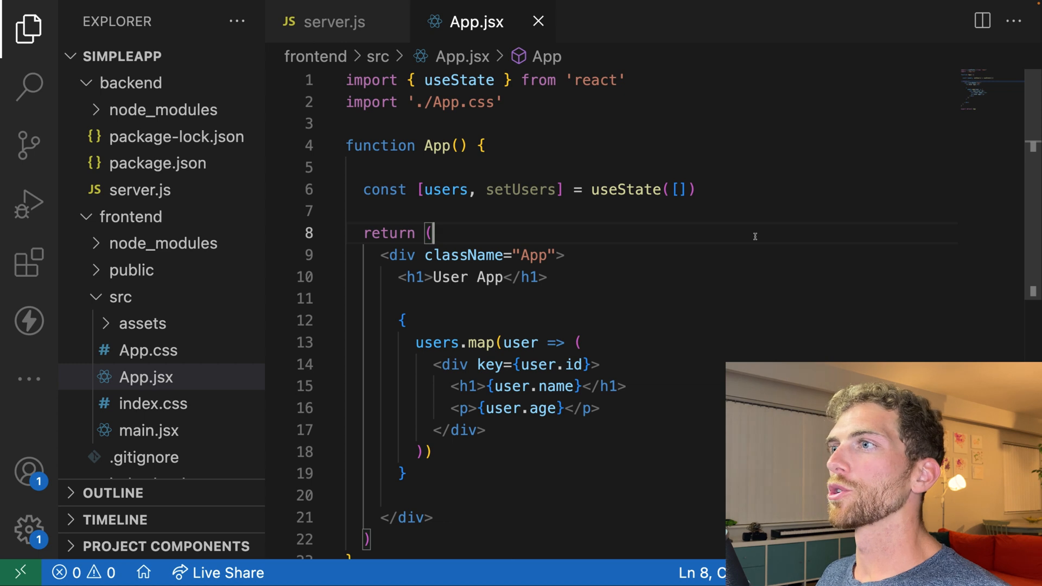
left_click(332, 21)
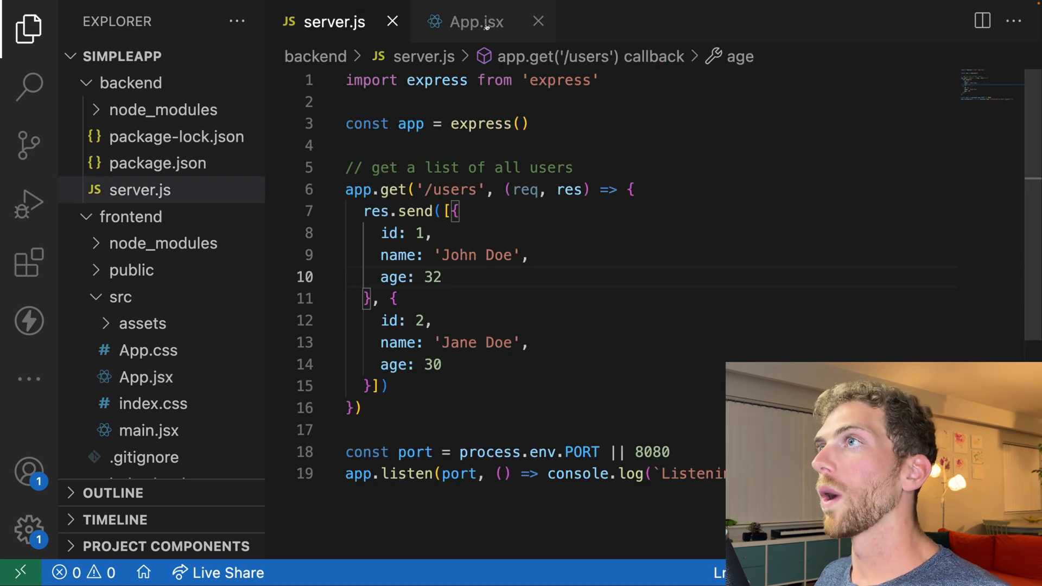
Add a useEffect in App.jsx calling axios.get, importing axios at the top.
left_click(476, 22)
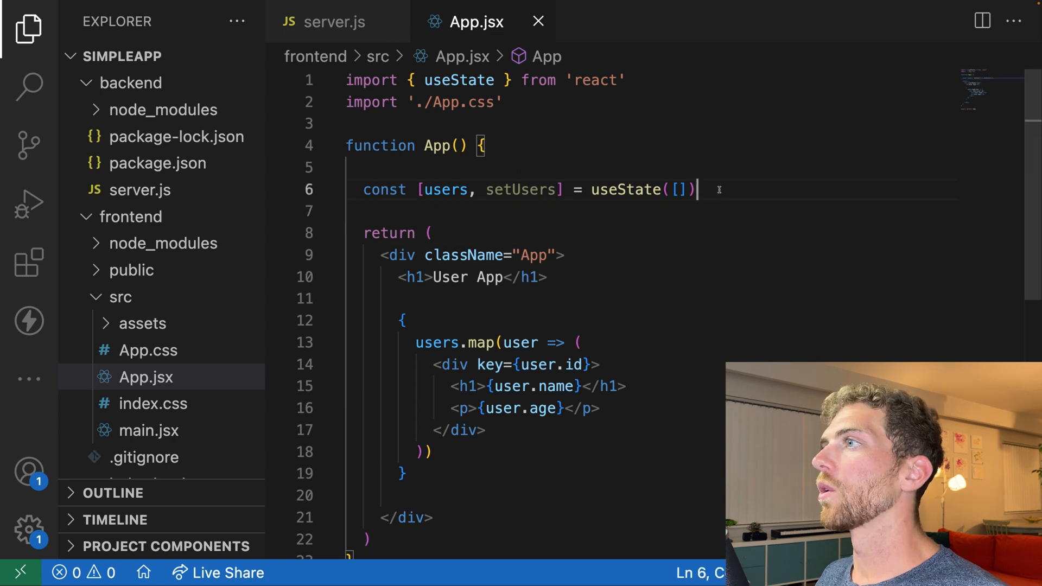
type("useEffect((")
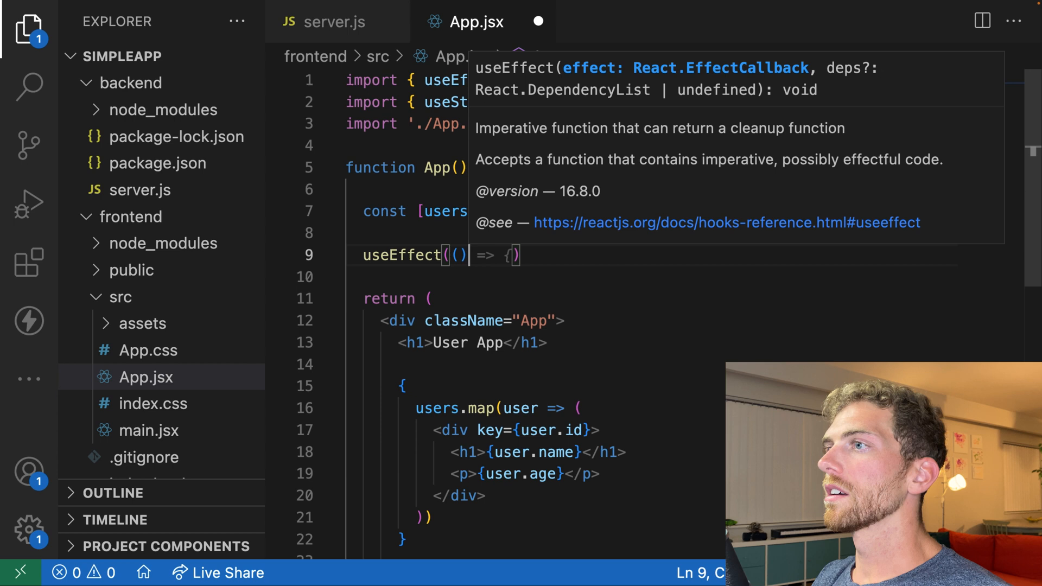
type("fetch('https://jsonplaceholder.typicode.com/users')")
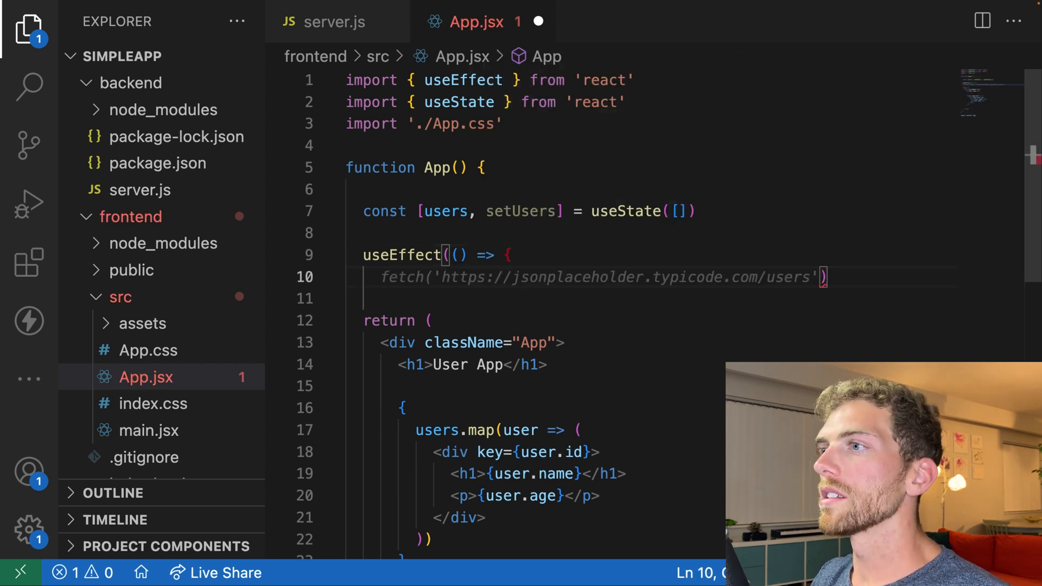
type("axios")
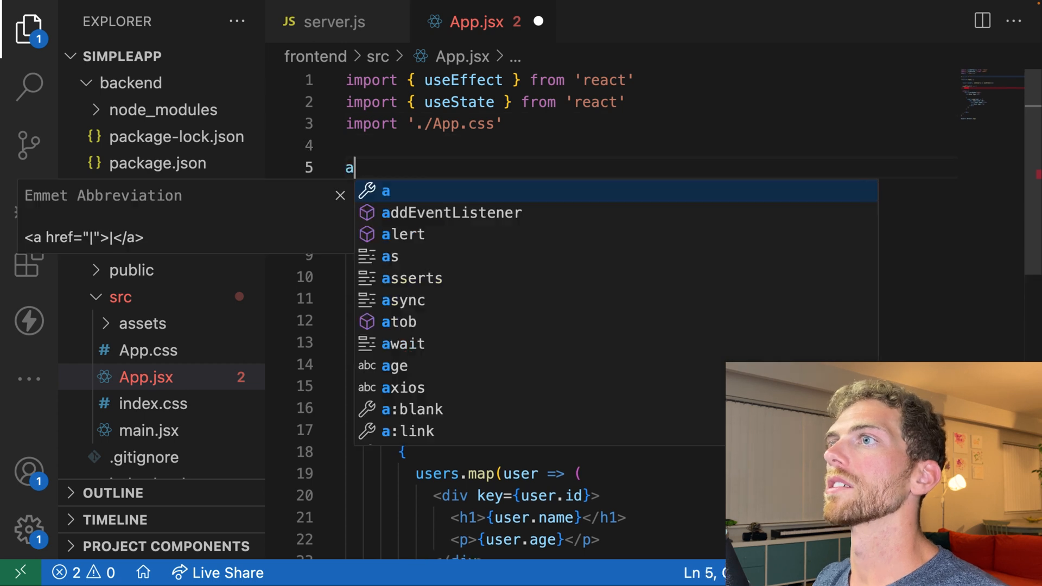
type("import axios from 'axios")
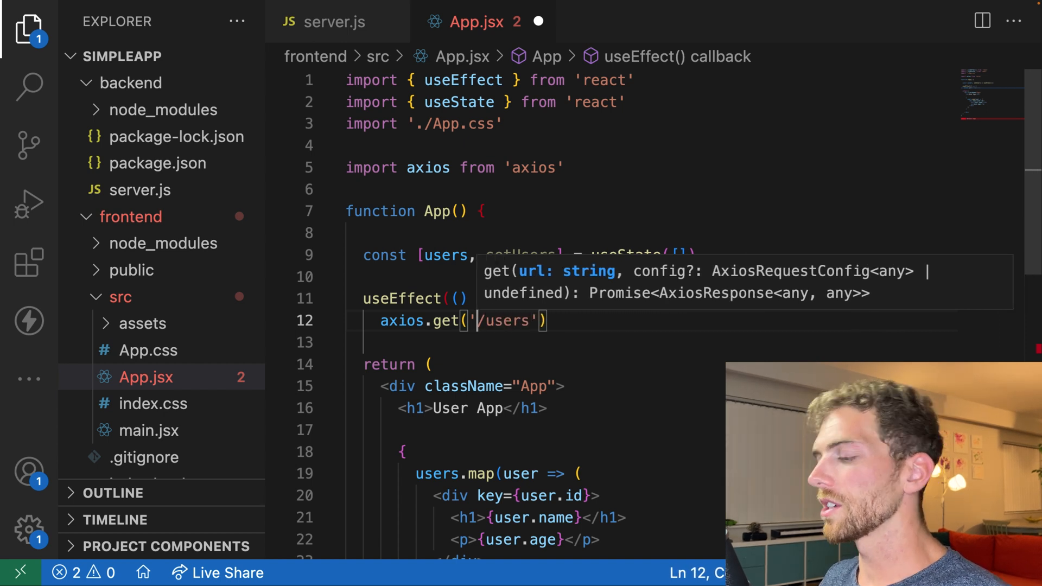
left_click(333, 22)
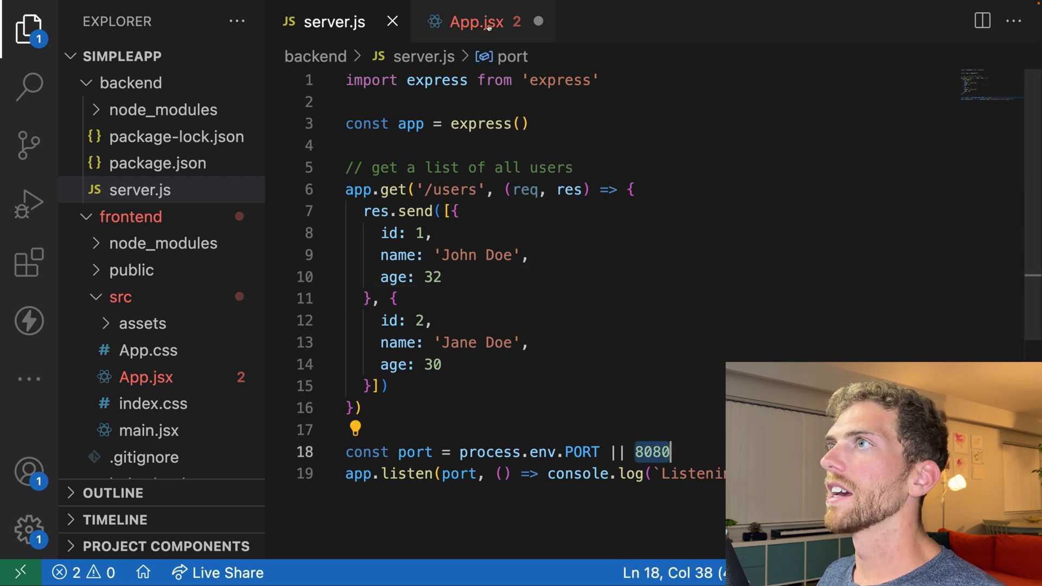
left_click(475, 22)
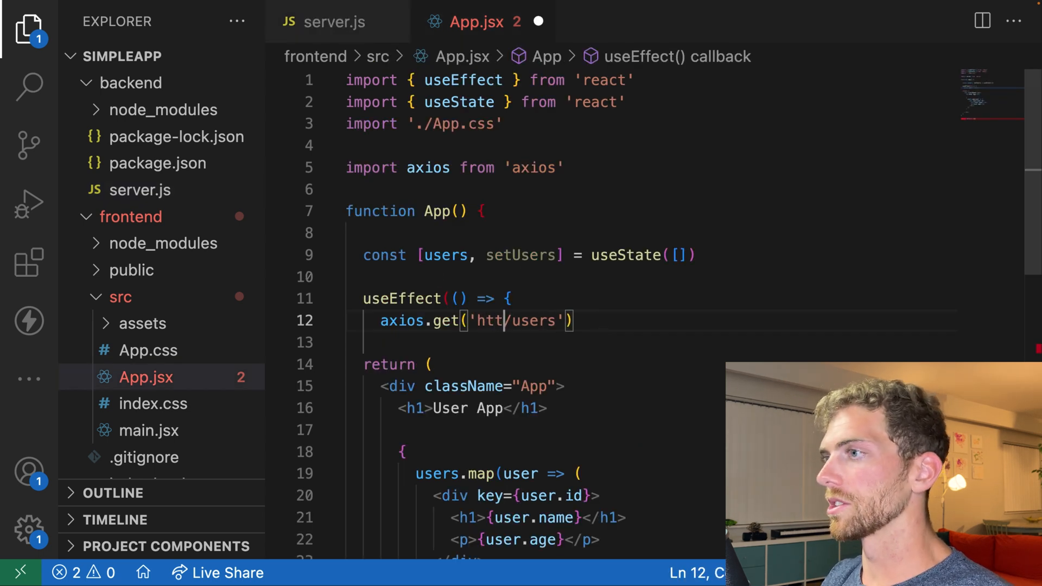
type("p://local")
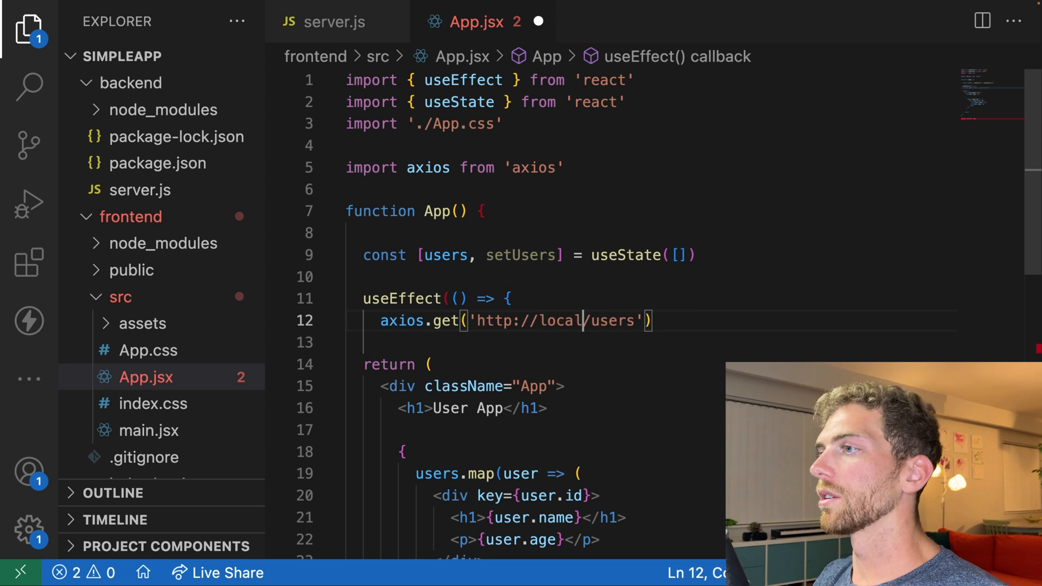
type("host:8080")
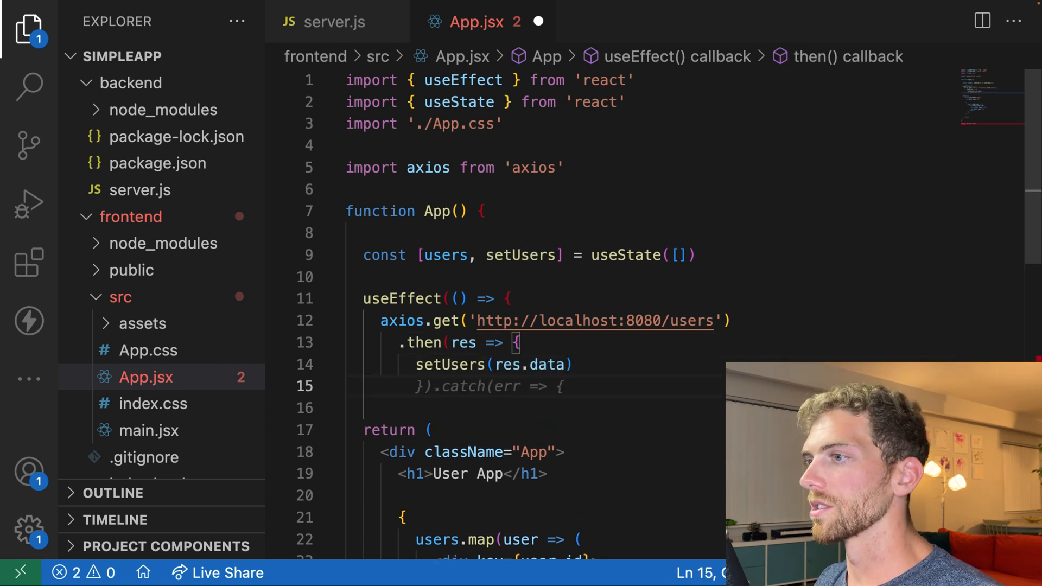
type("console.log(err)")
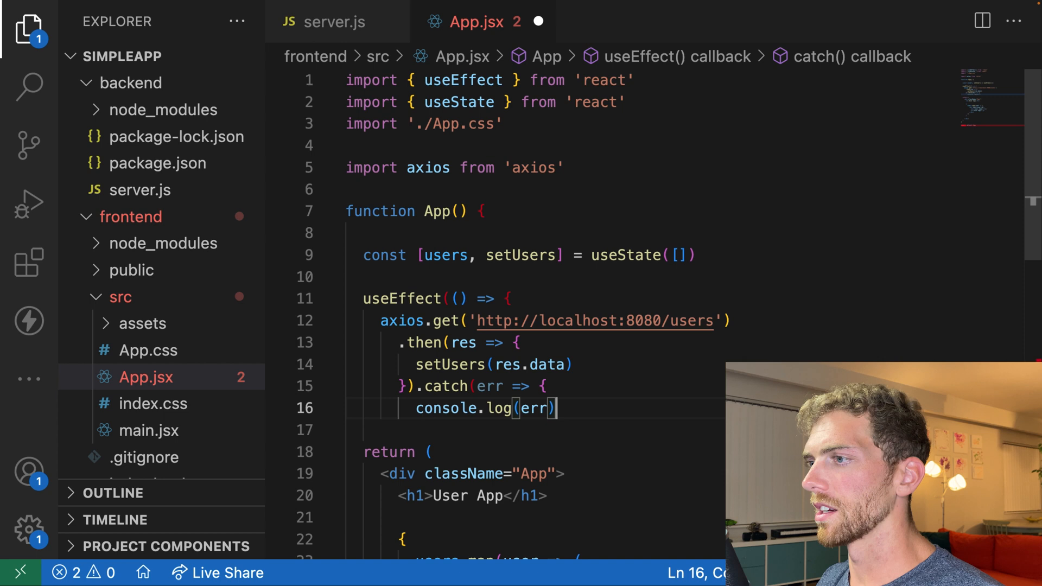
type("}).finally(() => {")
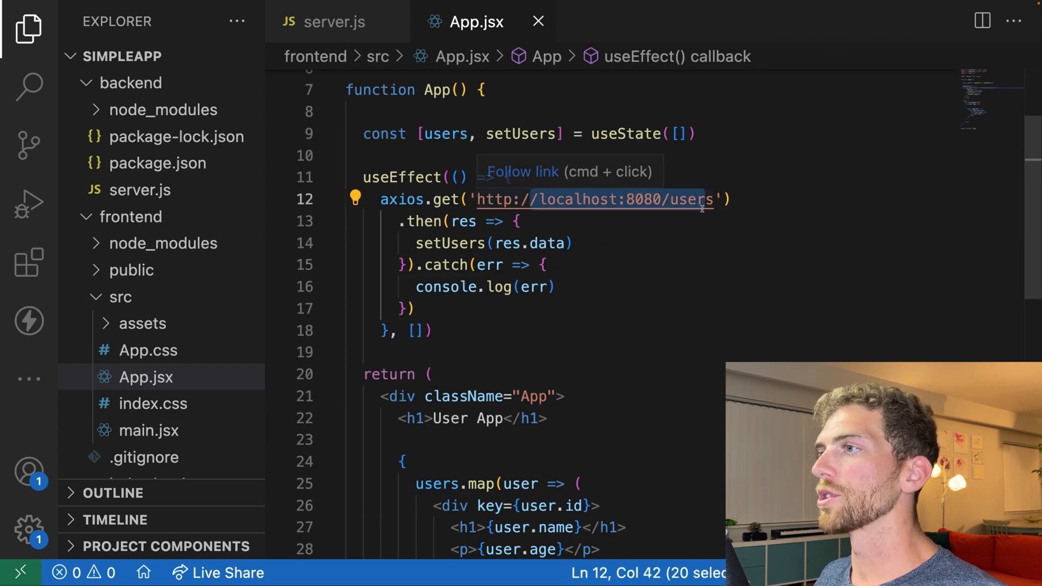
scroll("down", 3)
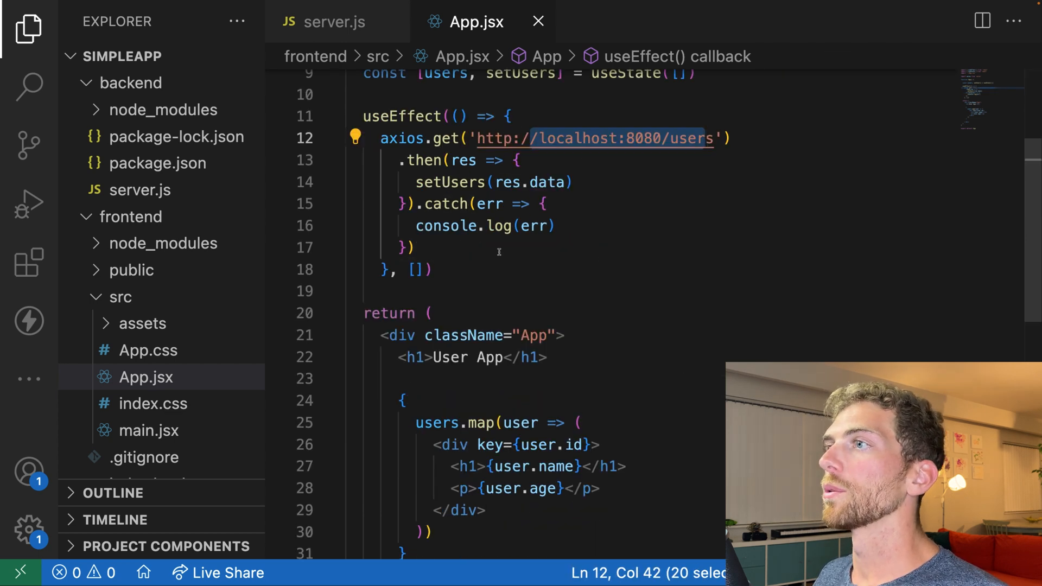
Search for CORS and select the MDN Web Docs result.
scroll("down", 3)
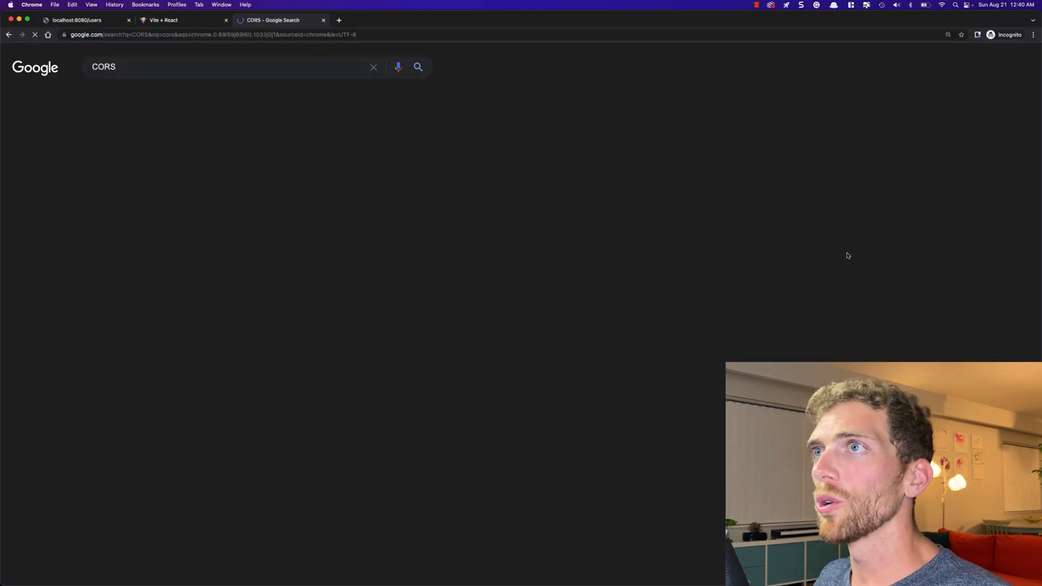
left_click(222, 155)
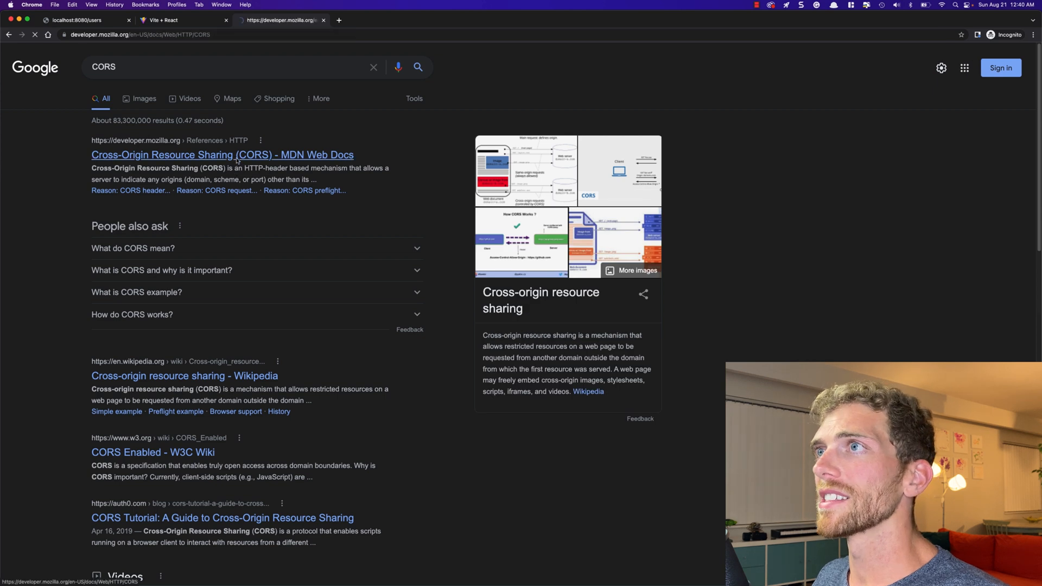
left_click(221, 155)
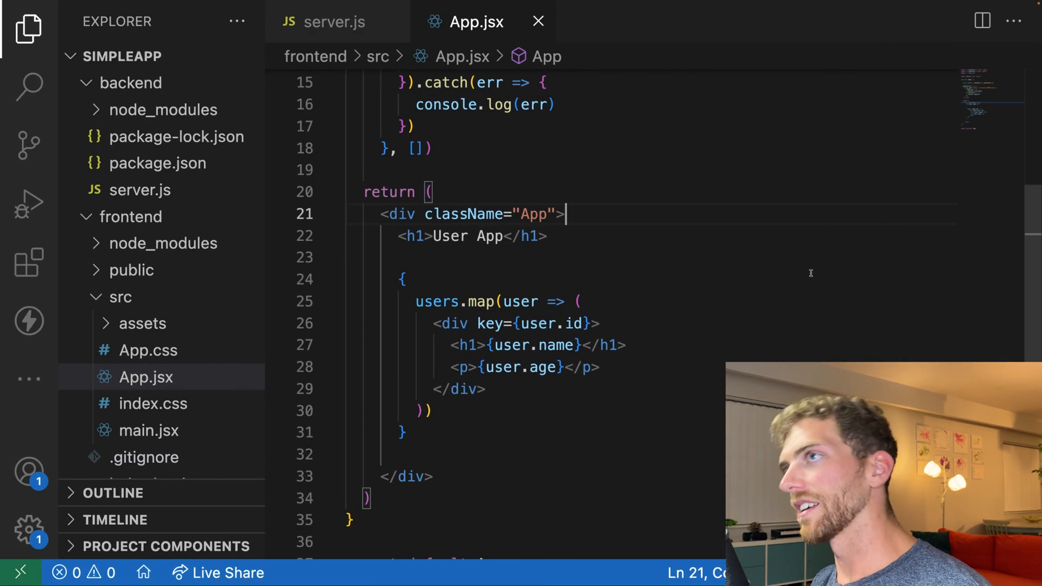
type("http")
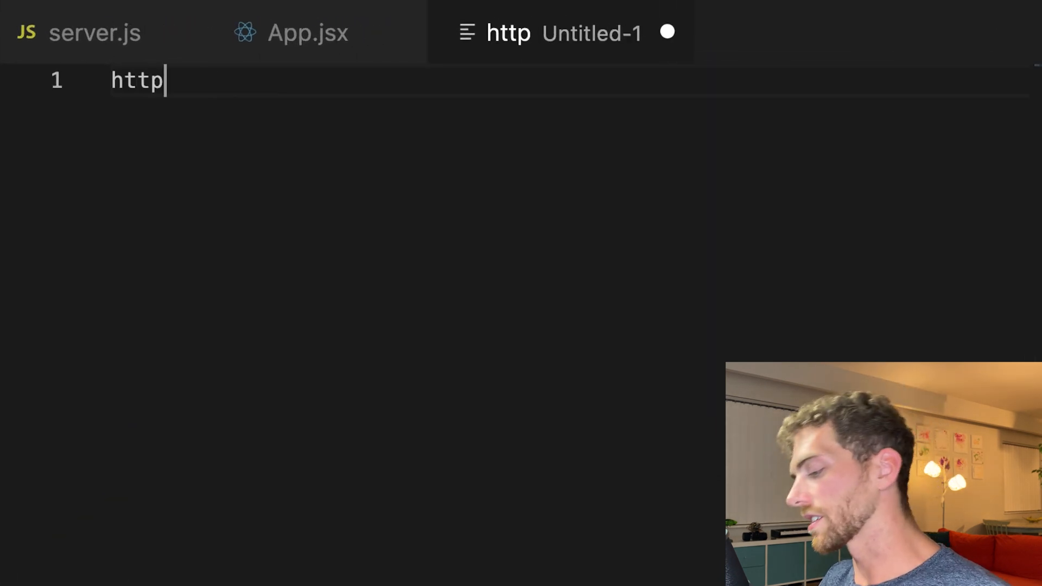
type("://")
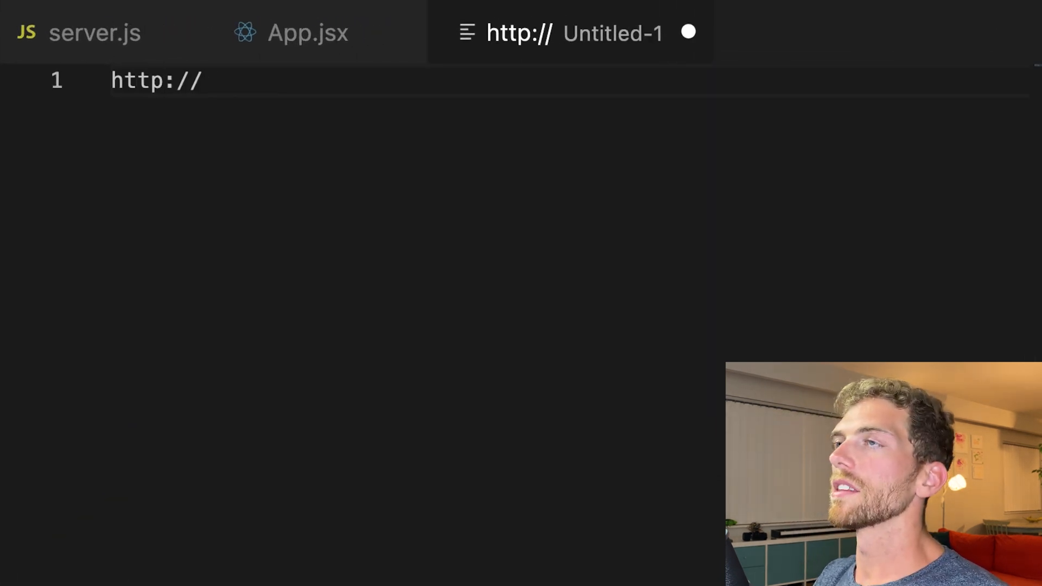
type("local")
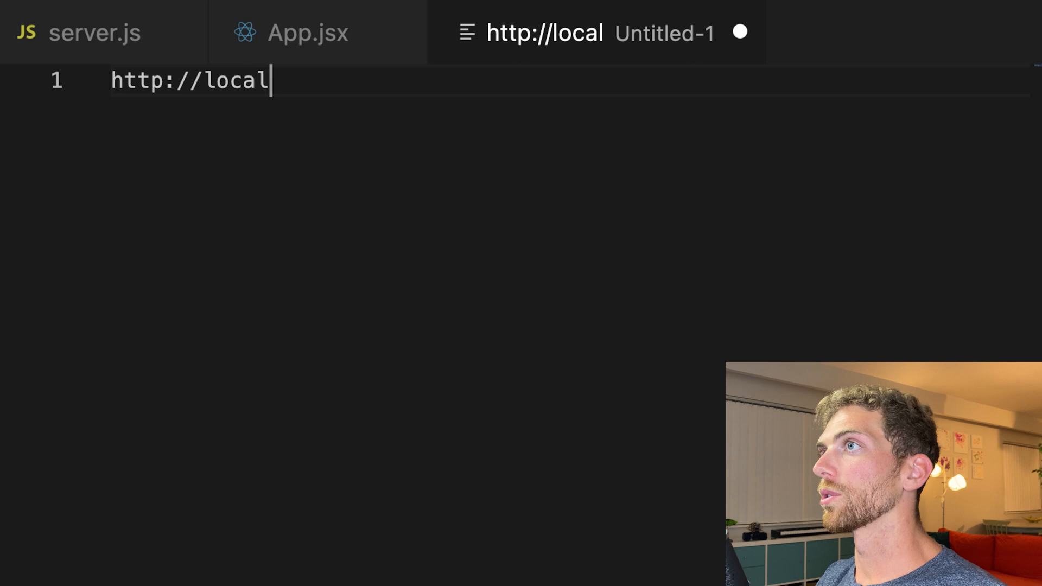
type("host:")
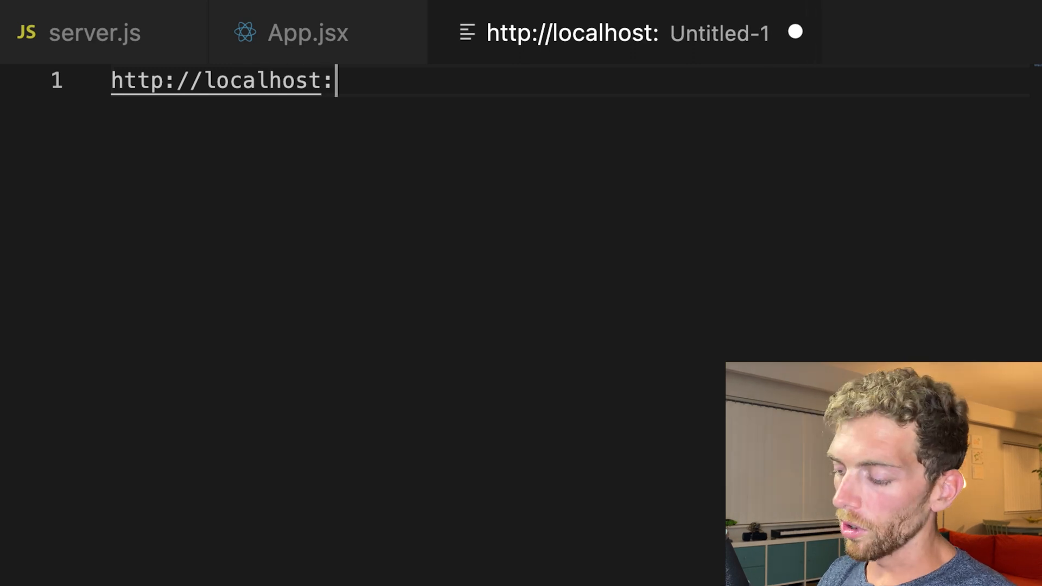
type("8080")
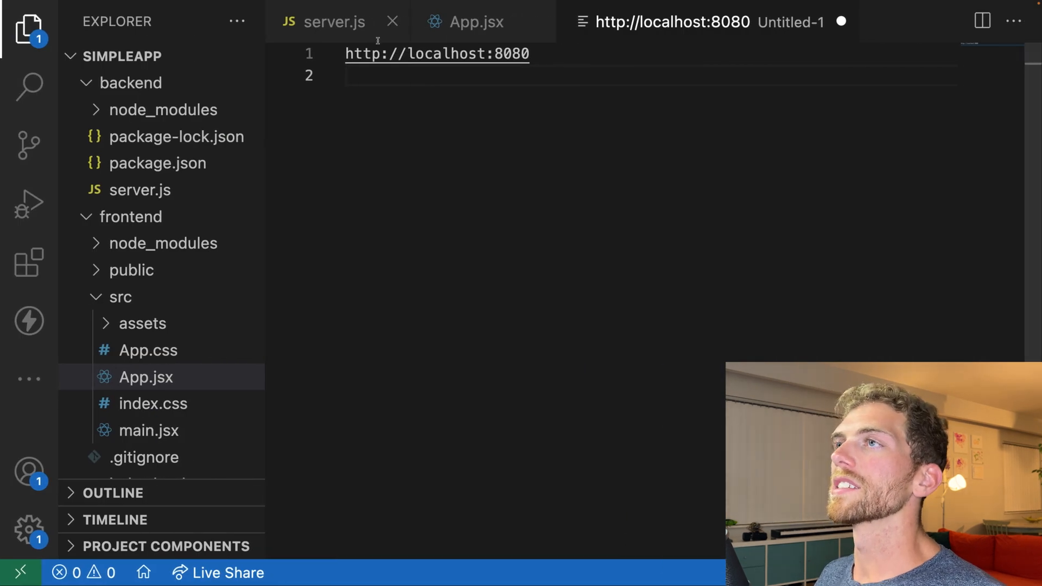
In server.js add the '// add cors middleware' comment and app.use(require('cors')()).
double_click(447, 54)
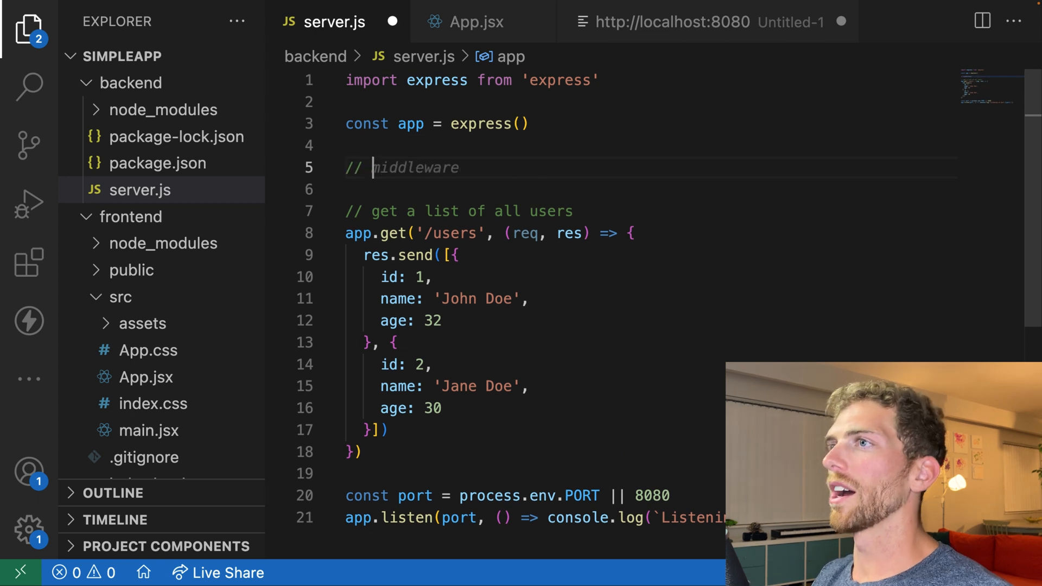
type("add cors middleware")
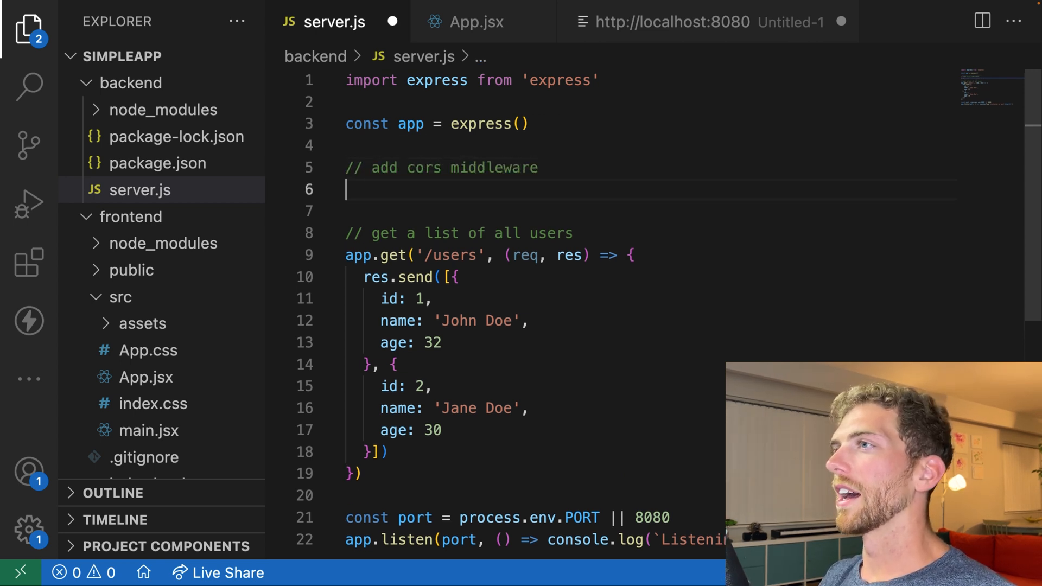
type("app.use(require('cors')())")
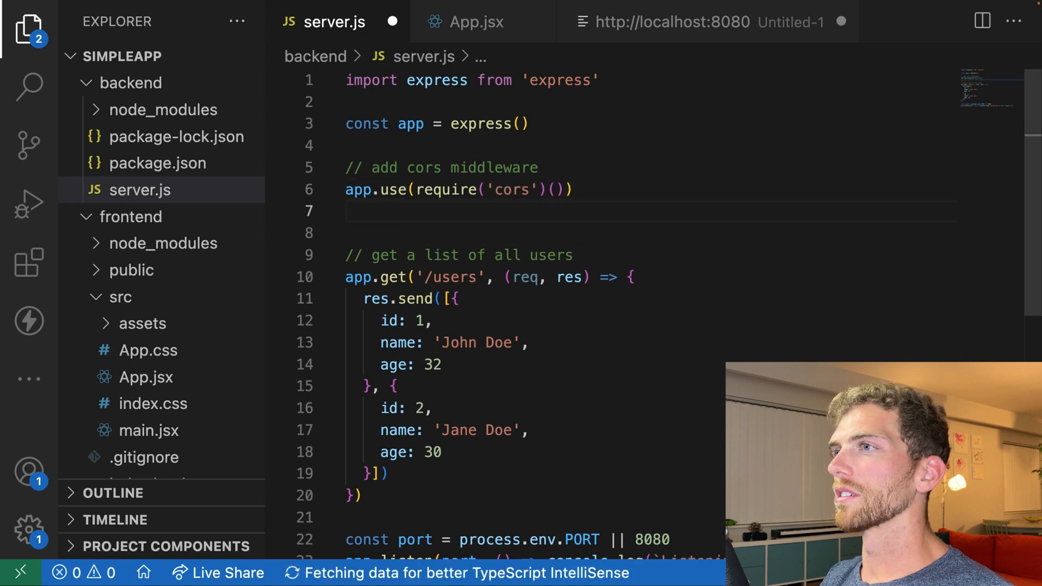
key("Backspace")
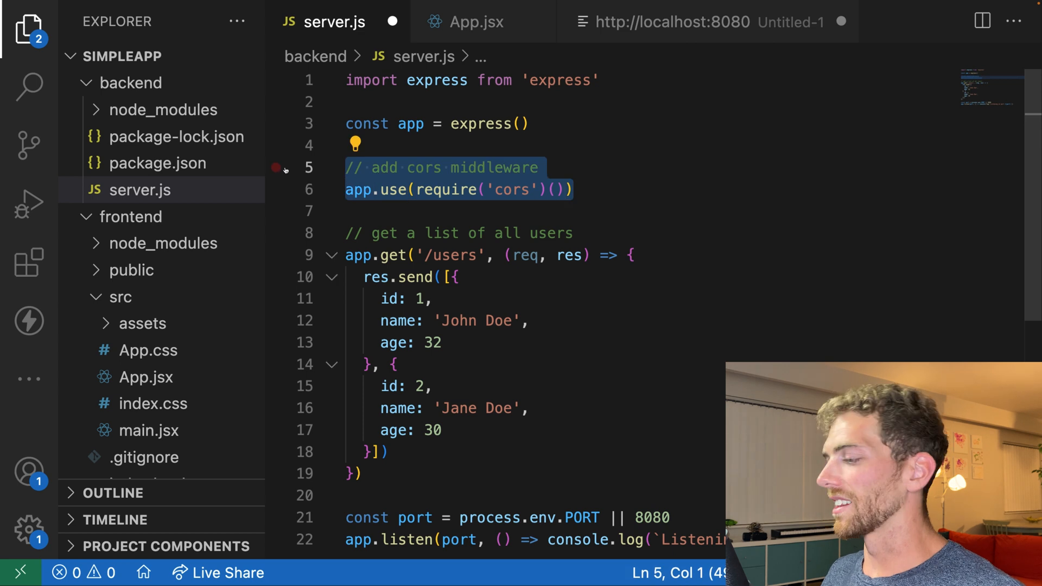
Delete the CORS comment and app.use line from server.js and save.
key("Delete")
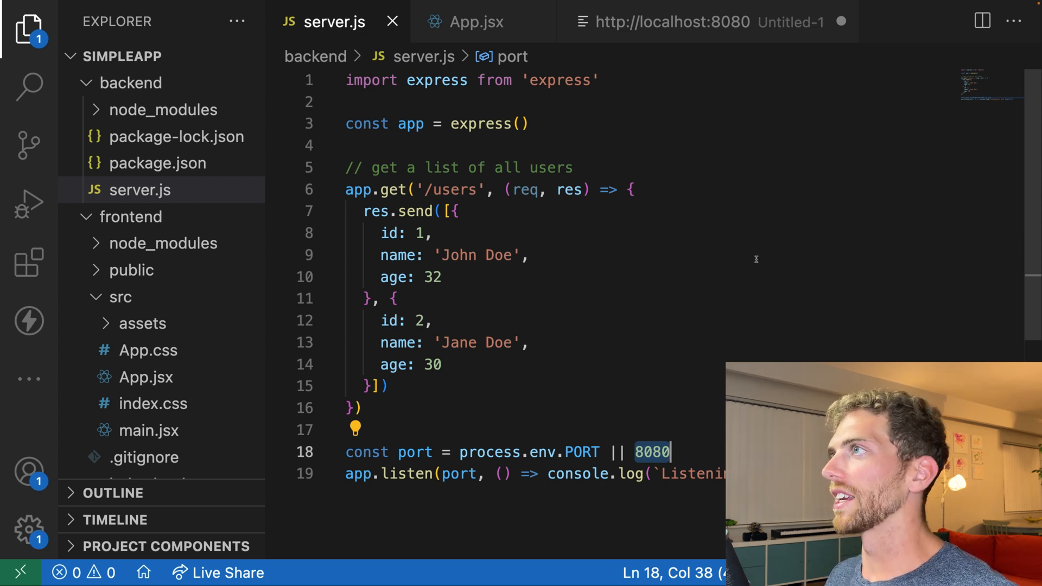
mouse_move(735, 132)
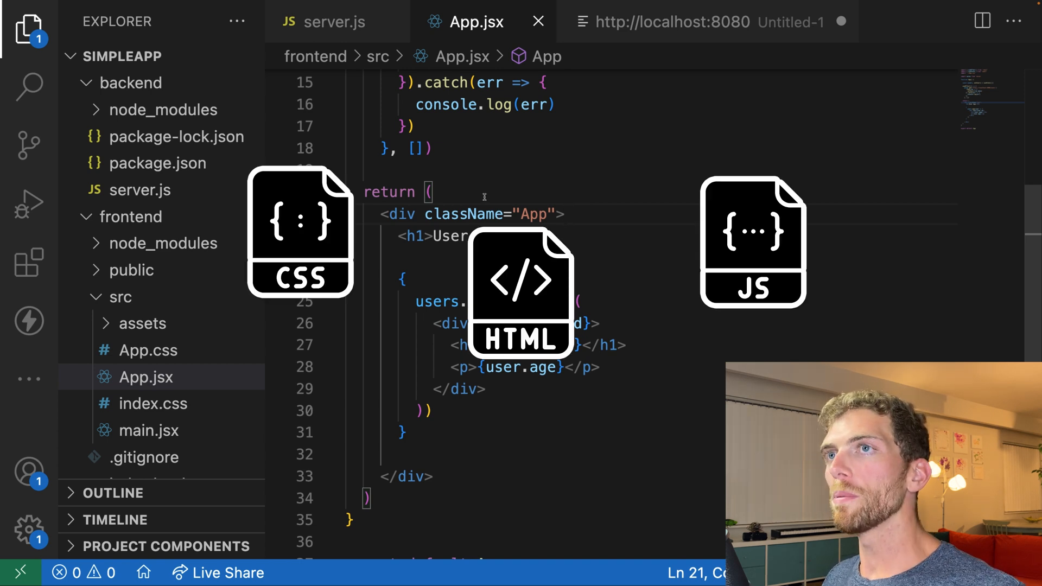
left_click(332, 21)
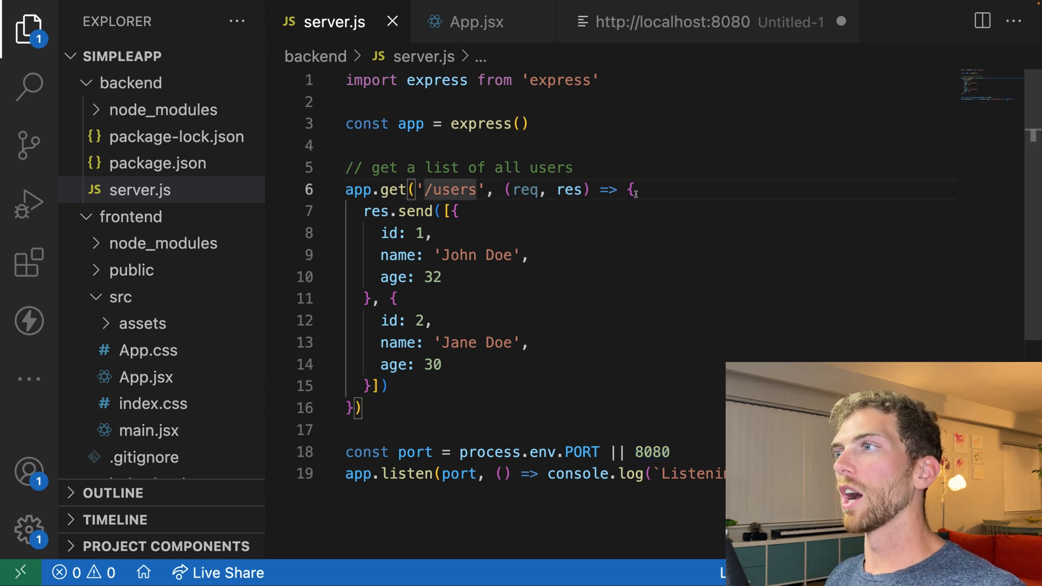
Add app.get('/') with a '// serve my react app' comment and rename the users route to /api/users.
left_click_drag(638, 188, 362, 407)
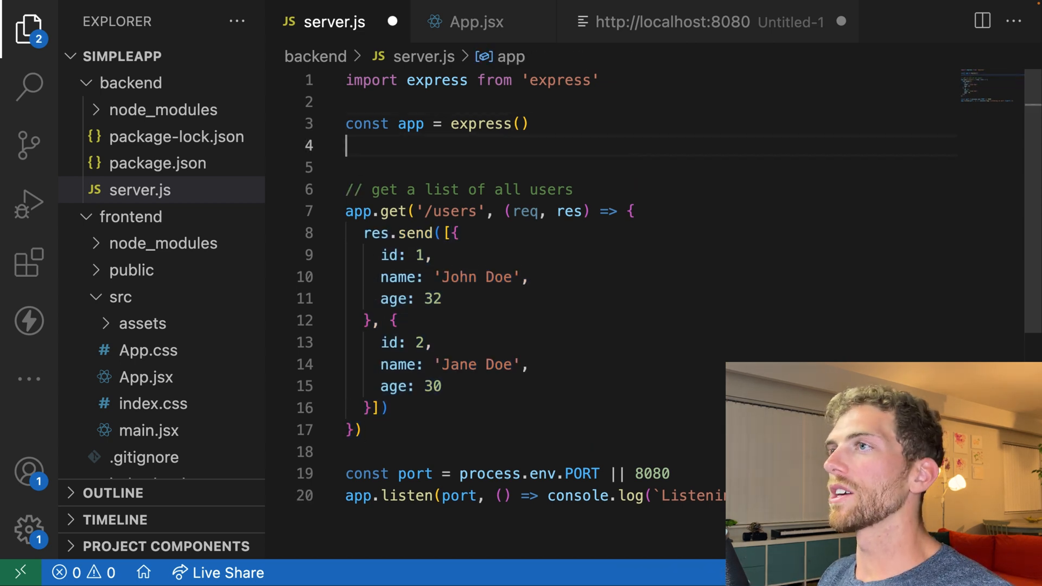
type("app.get('/', (req, res) => {")
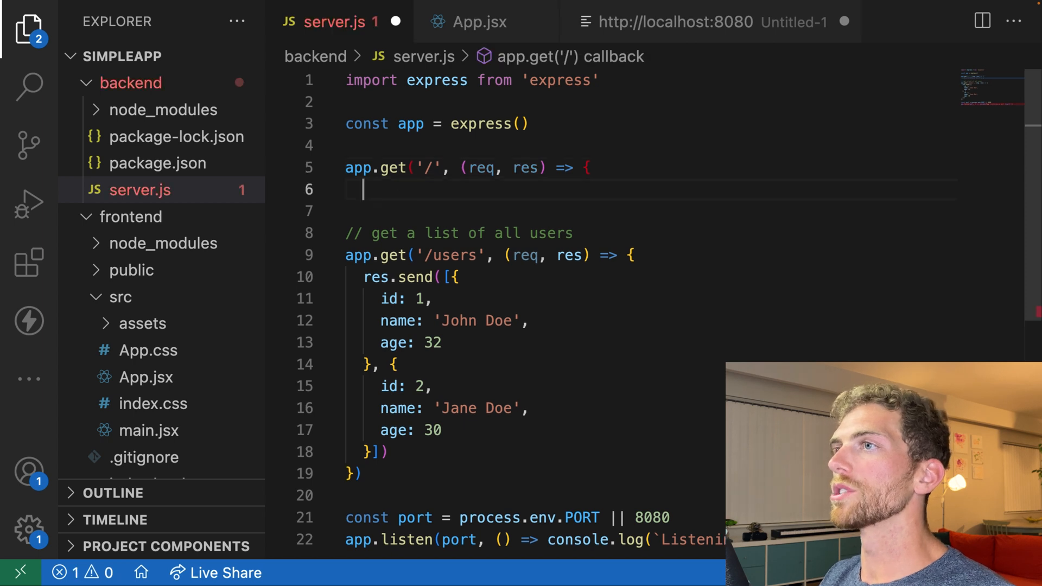
type("// serve my")
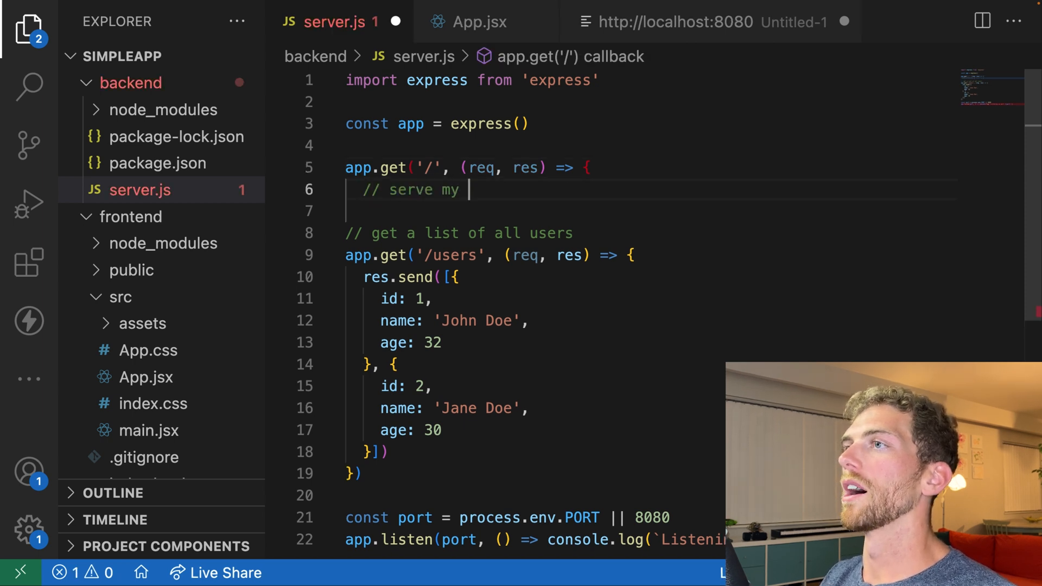
type("react app")
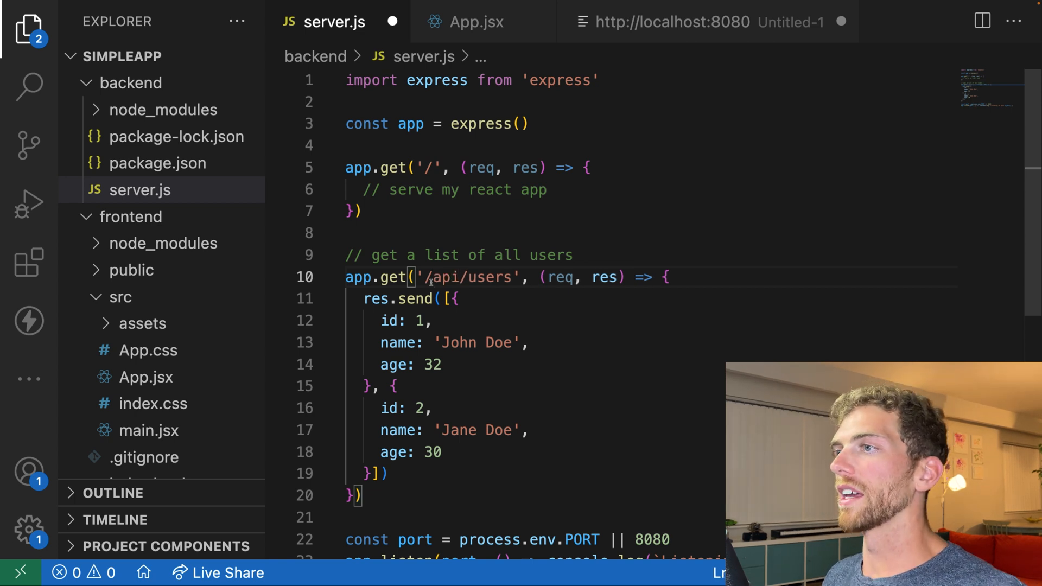
double_click(466, 277)
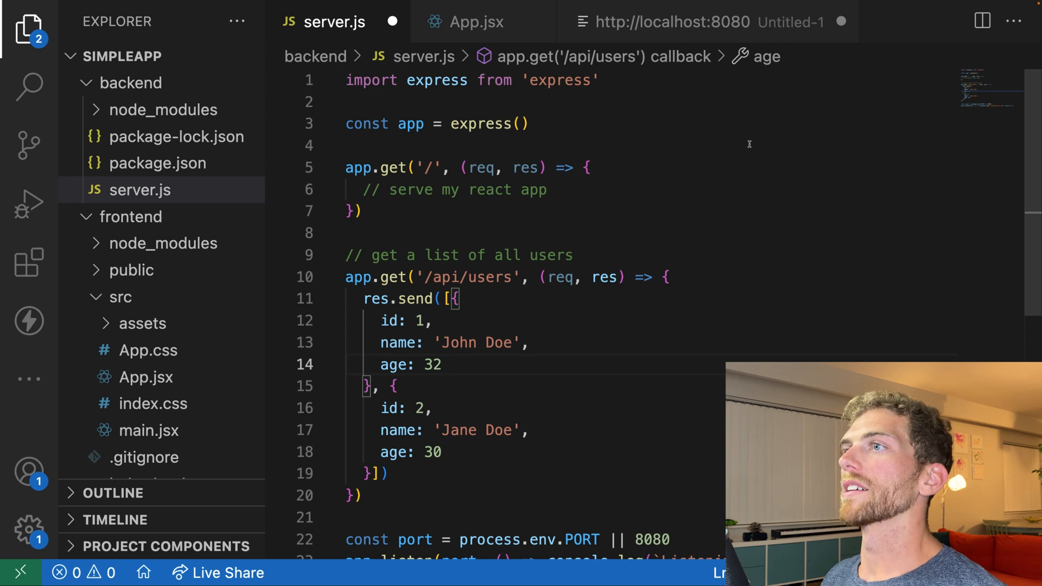
Change the axios.get URL in App.jsx to the relative path '/api/users' and save.
left_click(478, 22)
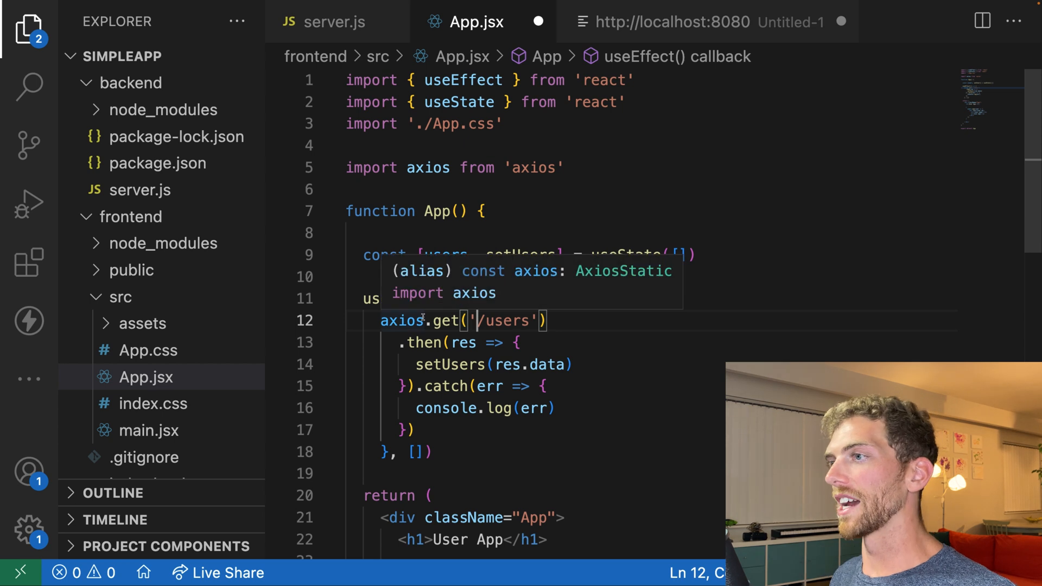
type("api/")
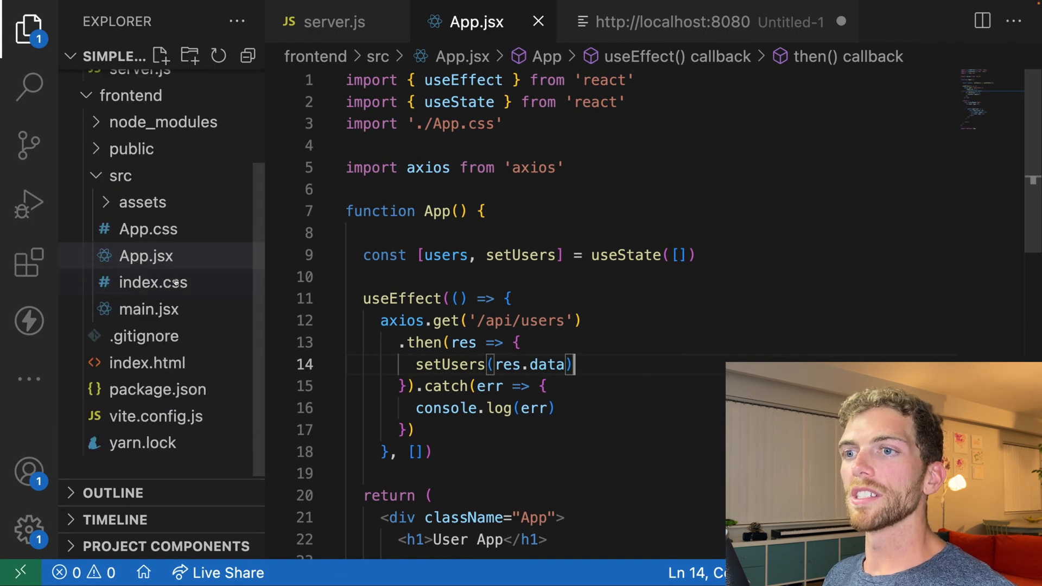
left_click(156, 412)
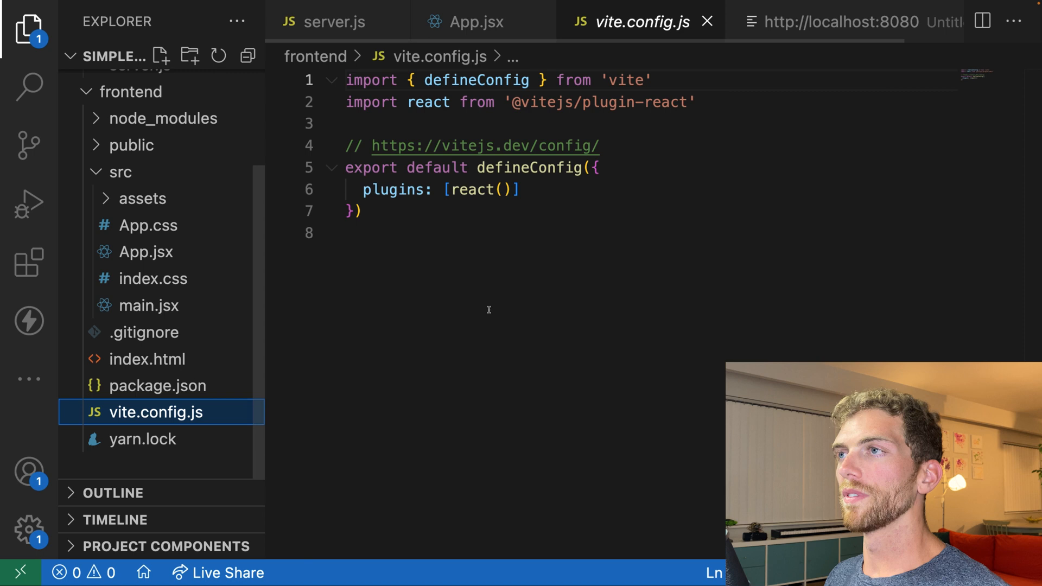
key("Enter")
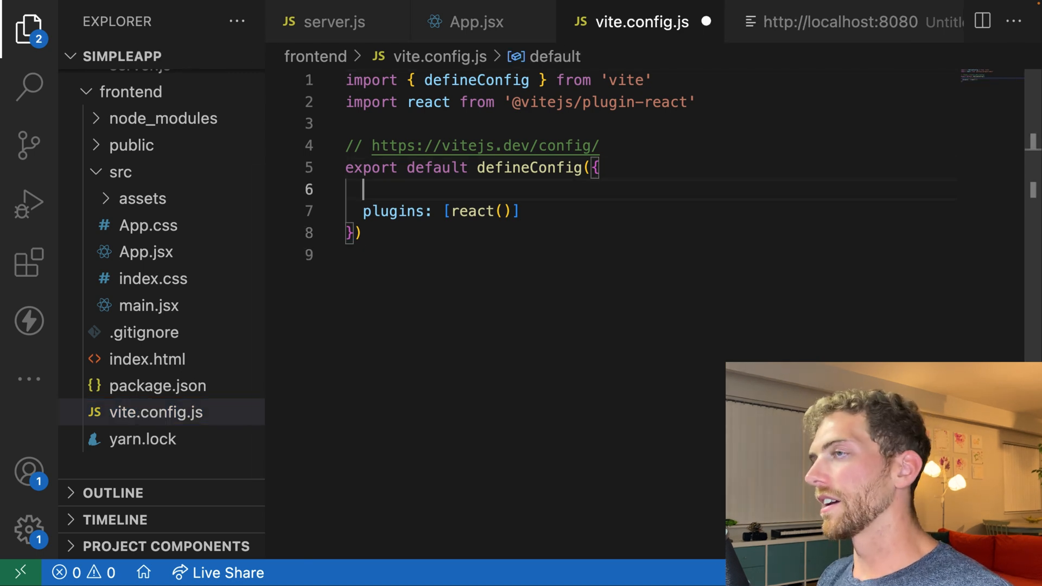
type("server: {")
type("proxy: {")
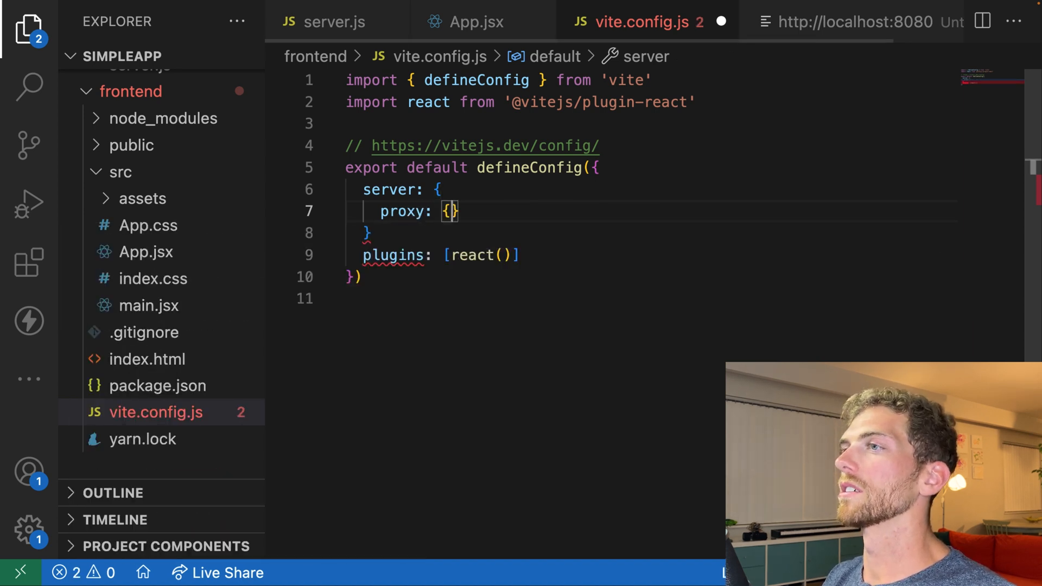
type("'/api': {")
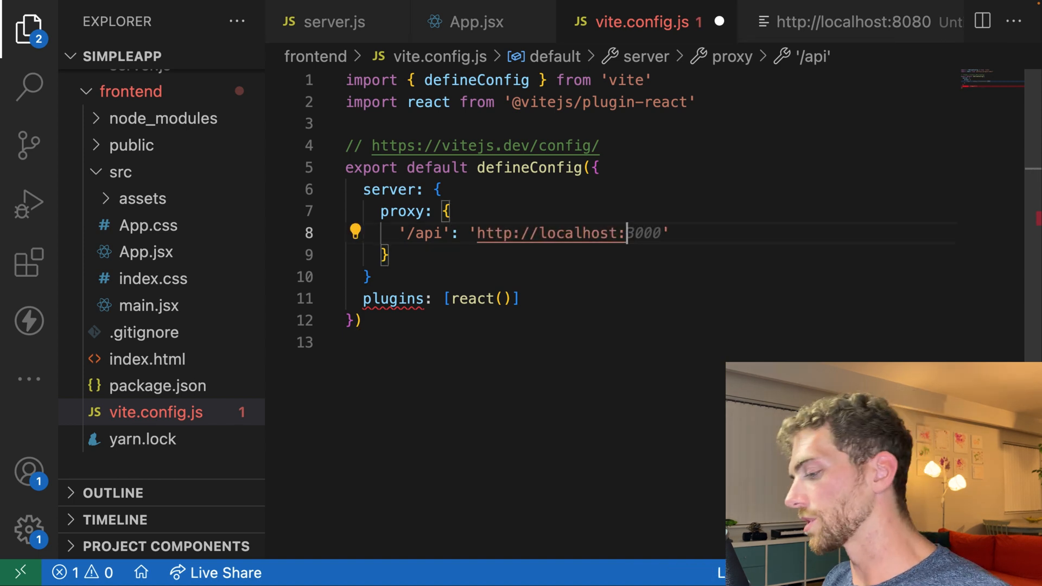
type("8080'")
left_click(653, 277)
type(",")
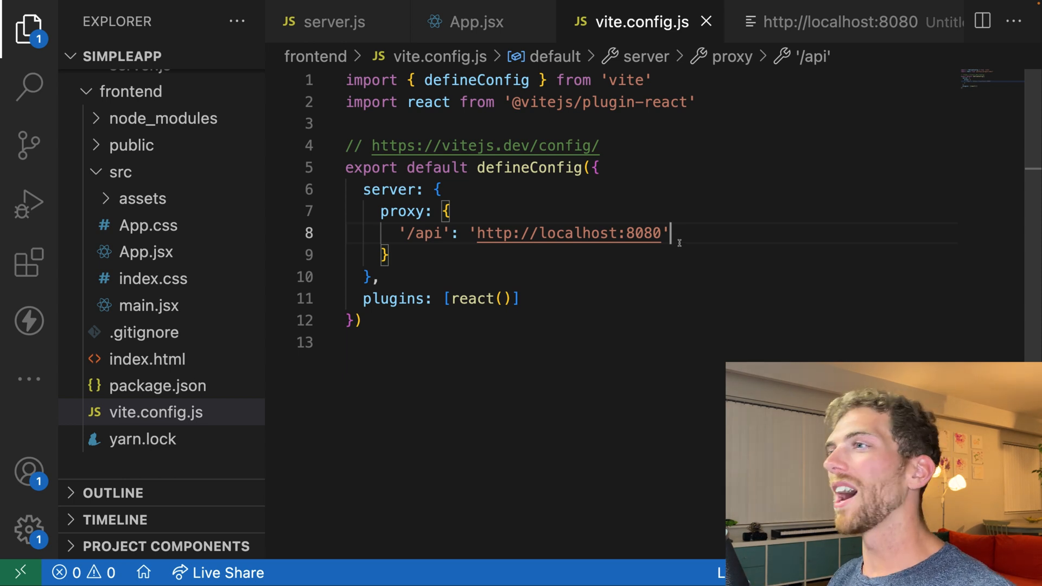
mouse_move(567, 232)
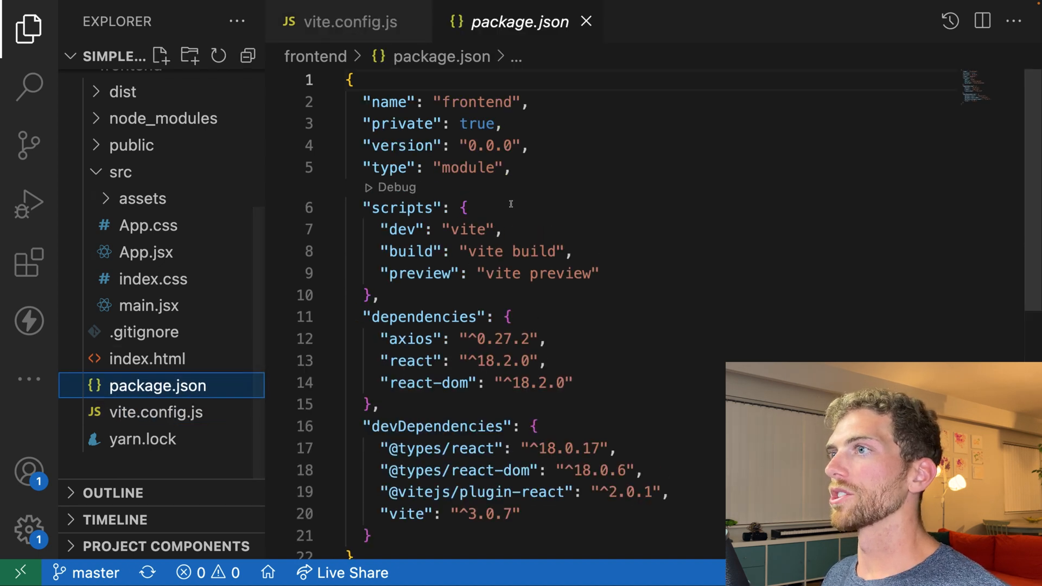
type("jp\"")
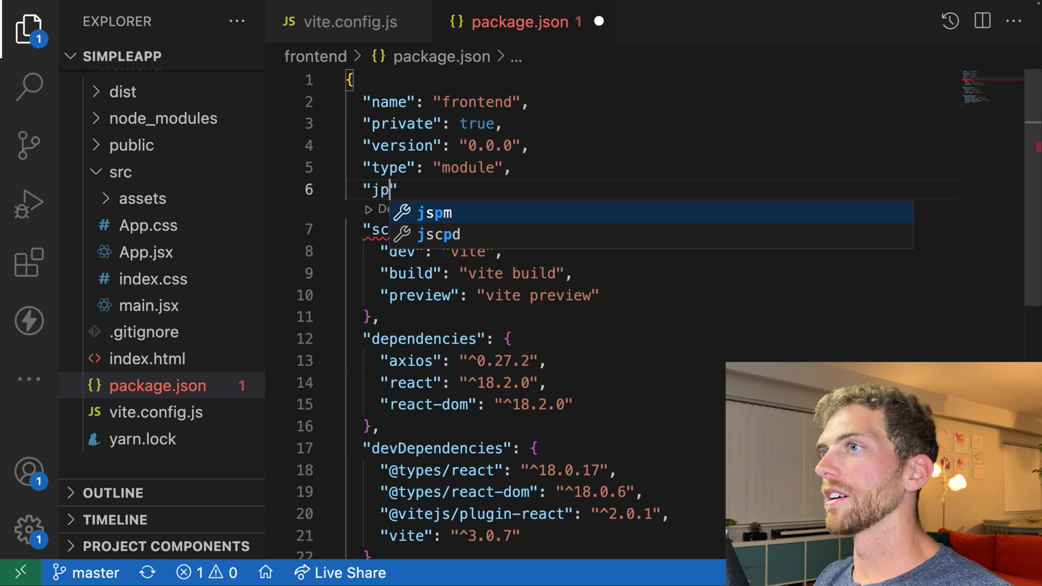
type("roxy")
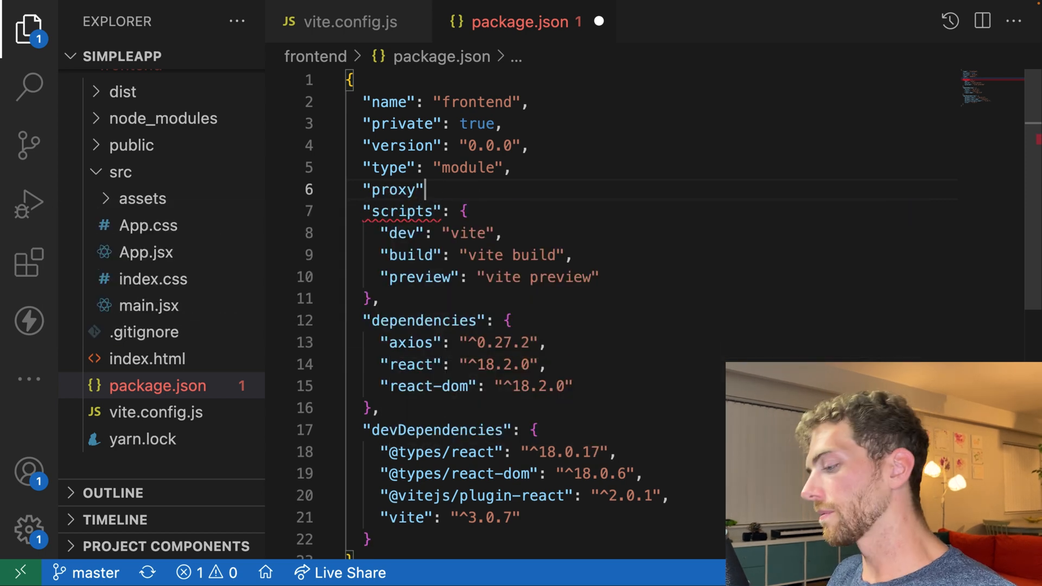
type(": \"http://localhost:3000/\",")
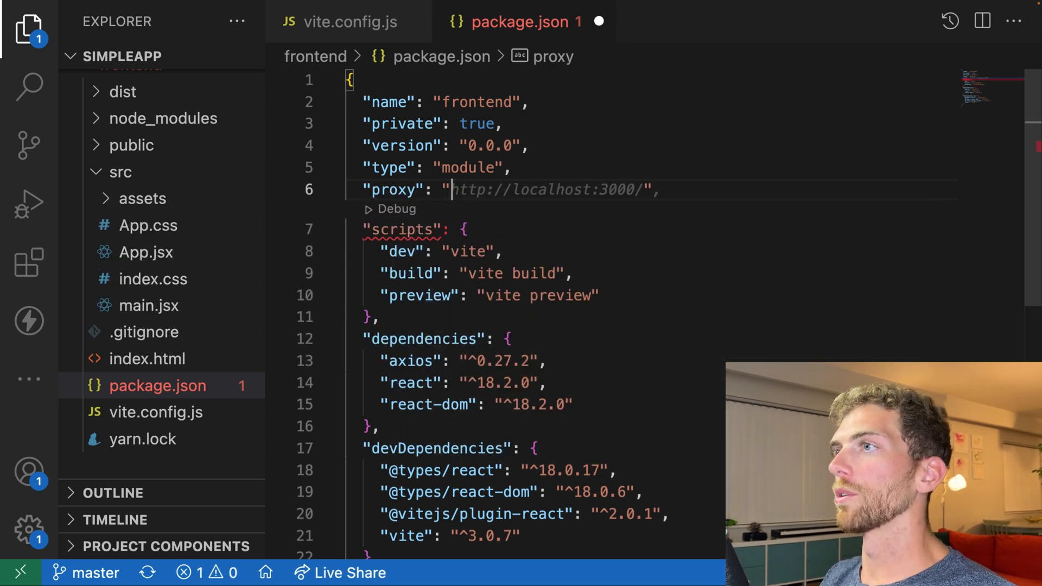
double_click(614, 189)
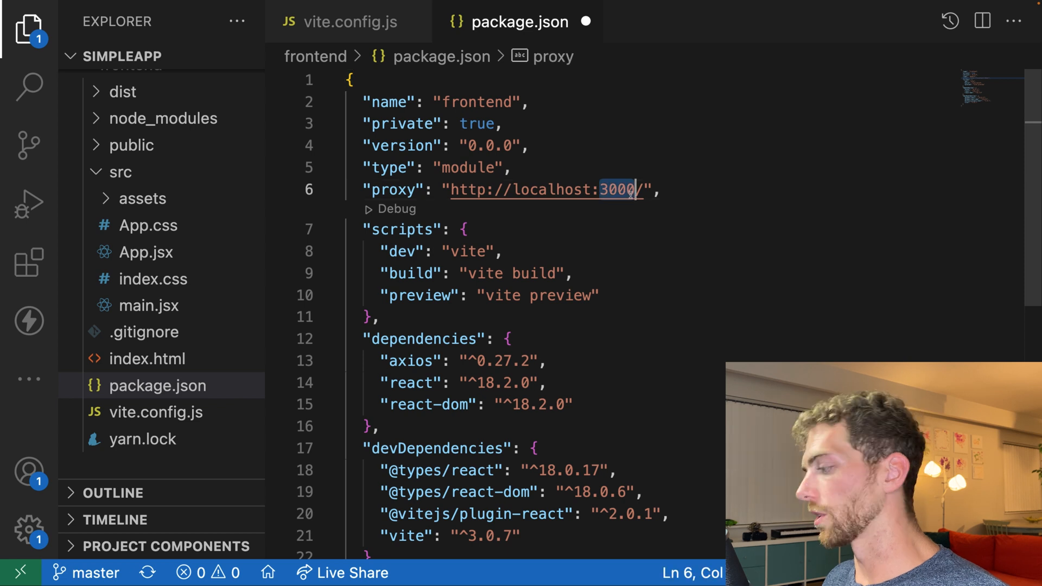
type("8080")
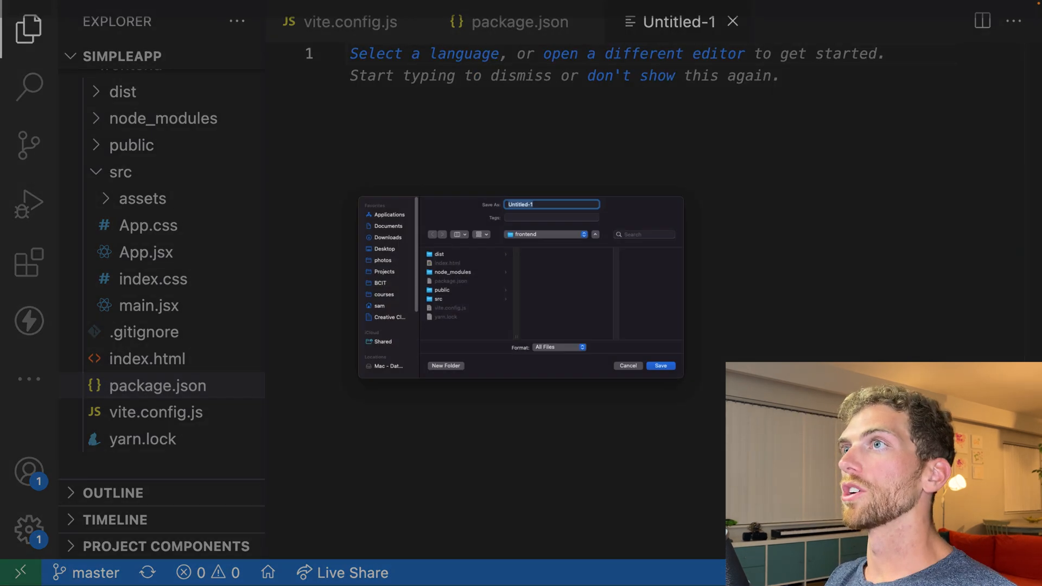
Name the new file .proxyrc and confirm keeping the dot-prefixed name.
type(".proxyr")
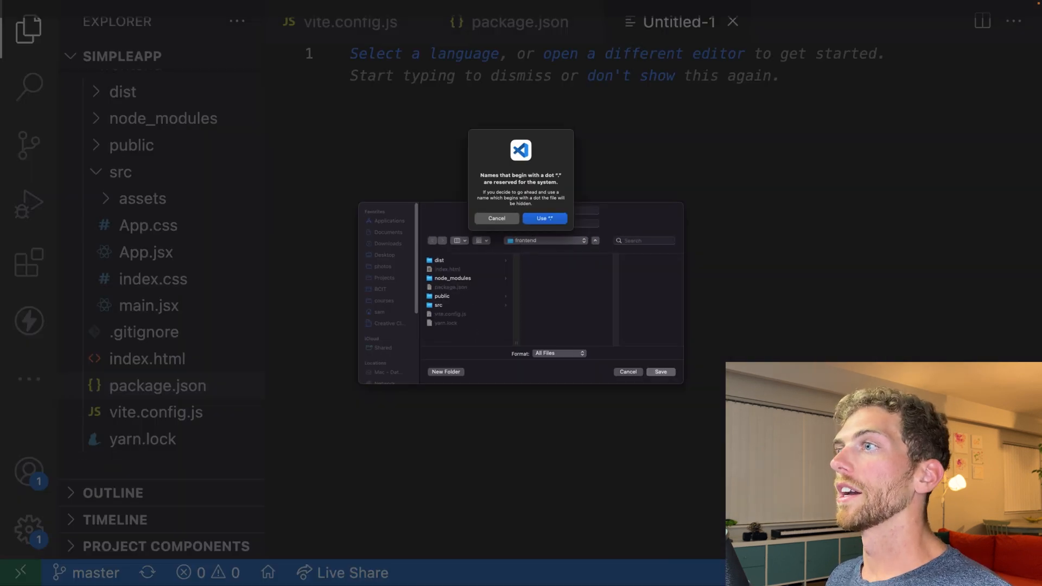
left_click(544, 218)
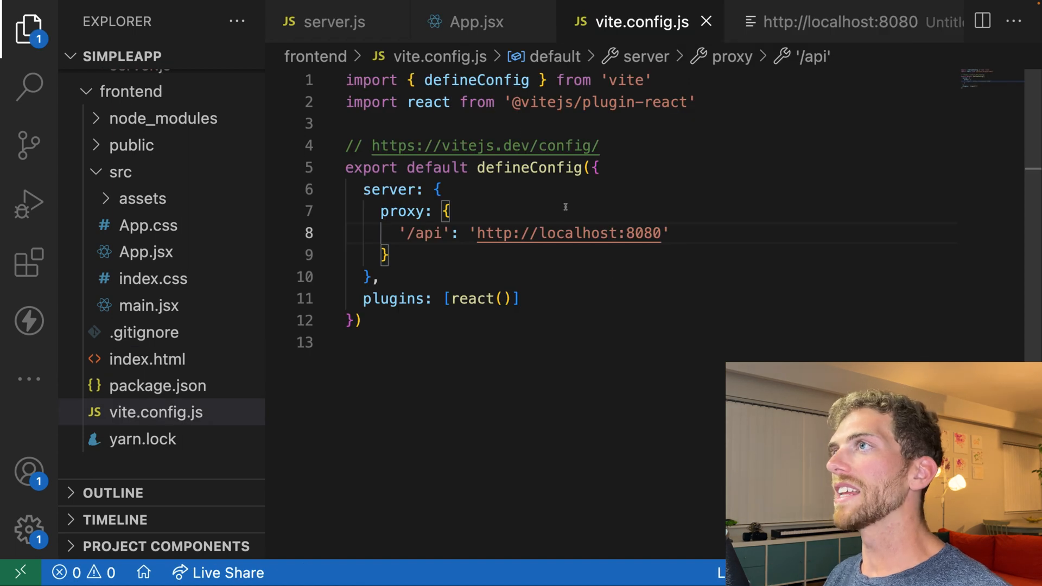
Return to vite.config.js, then reload the React app at localhost:5173 showing John Doe and Jane Doe.
left_click(475, 22)
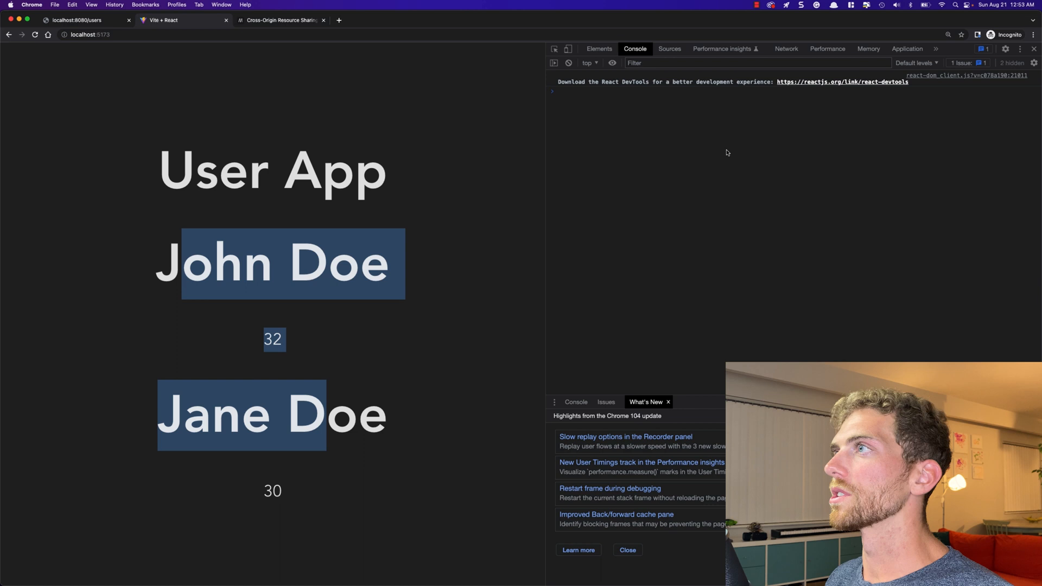
Inspect the users request in DevTools Network, confirming localhost:5173/api/users returns 200 OK, then return to server.js.
left_click(786, 49)
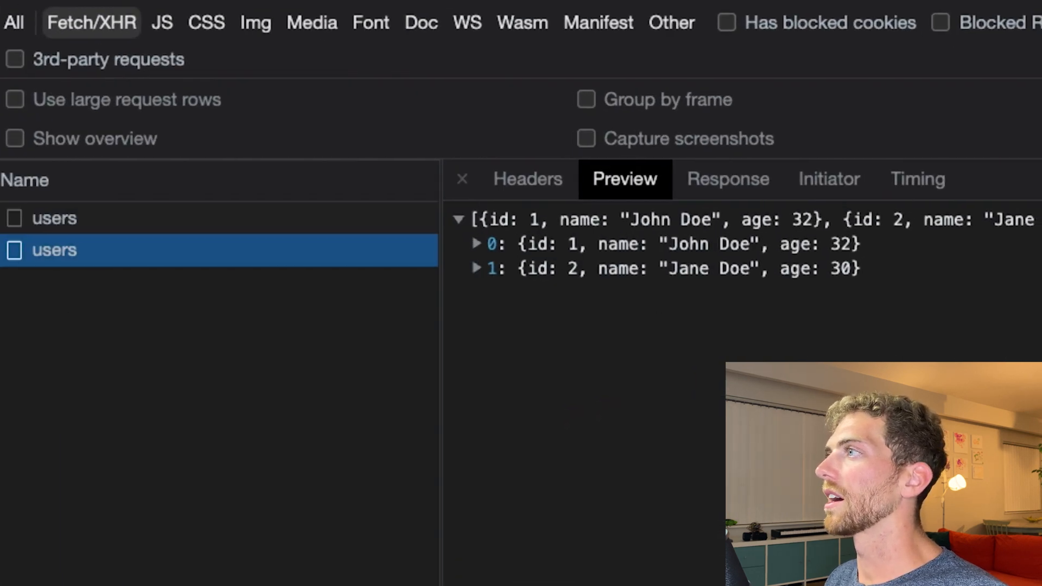
left_click(527, 179)
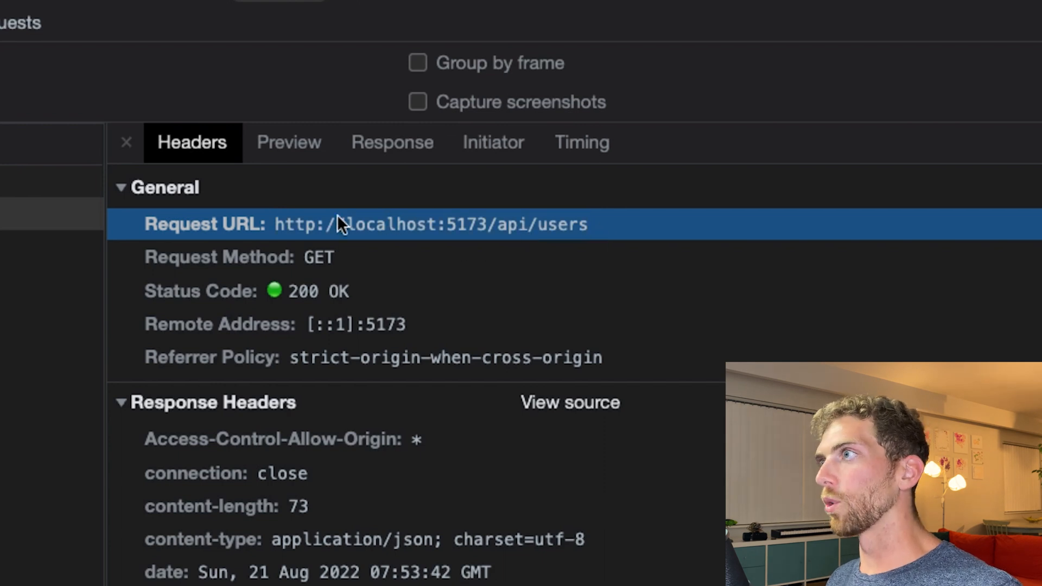
left_click(392, 142)
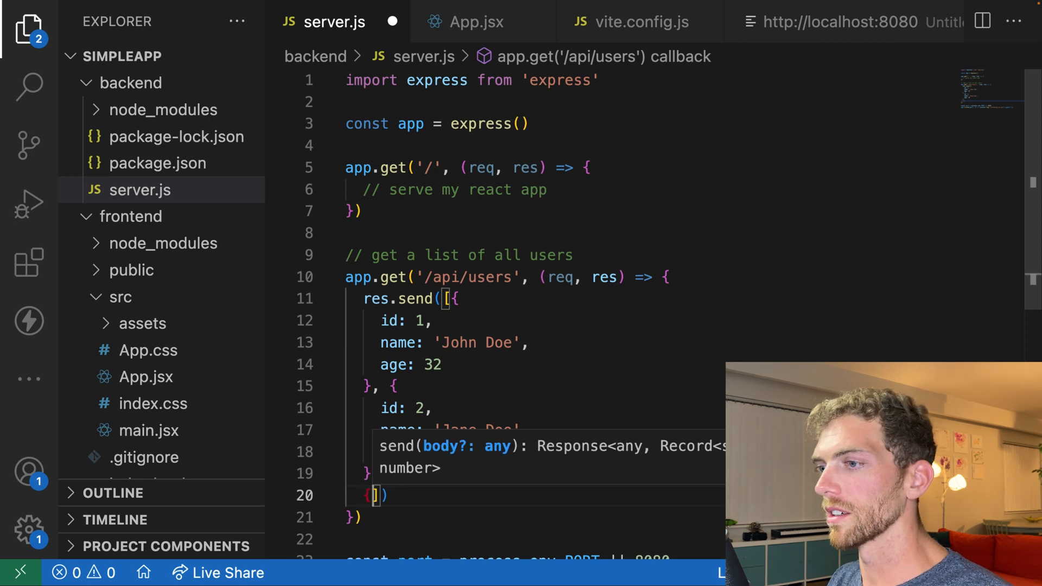
Add { id: 3, name: 'Jack Doe', age: 28 } to the /api/users response array and save.
type("name: 'Jack Doe',")
type("age: 28")
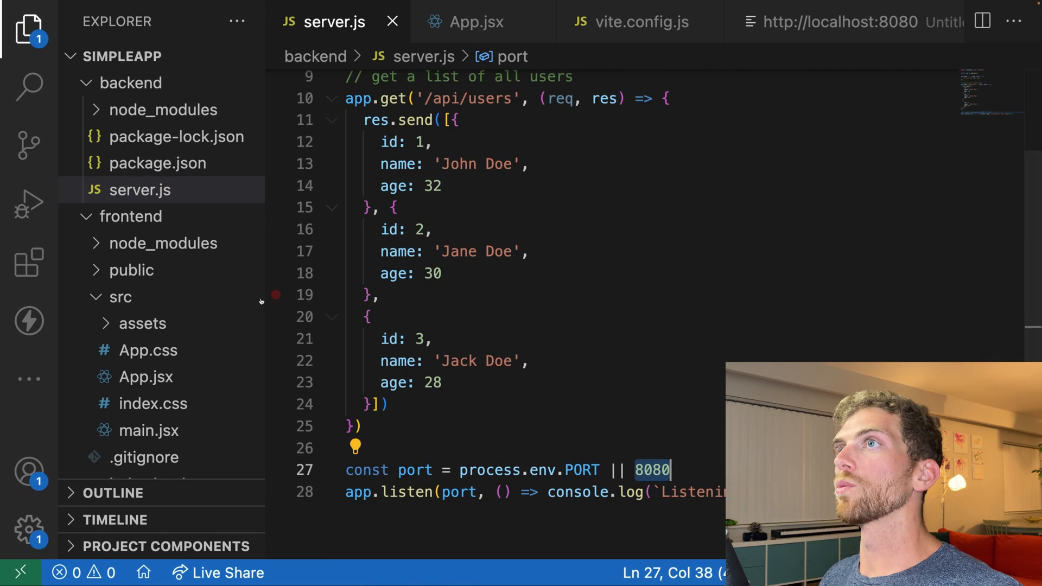
left_click(478, 22)
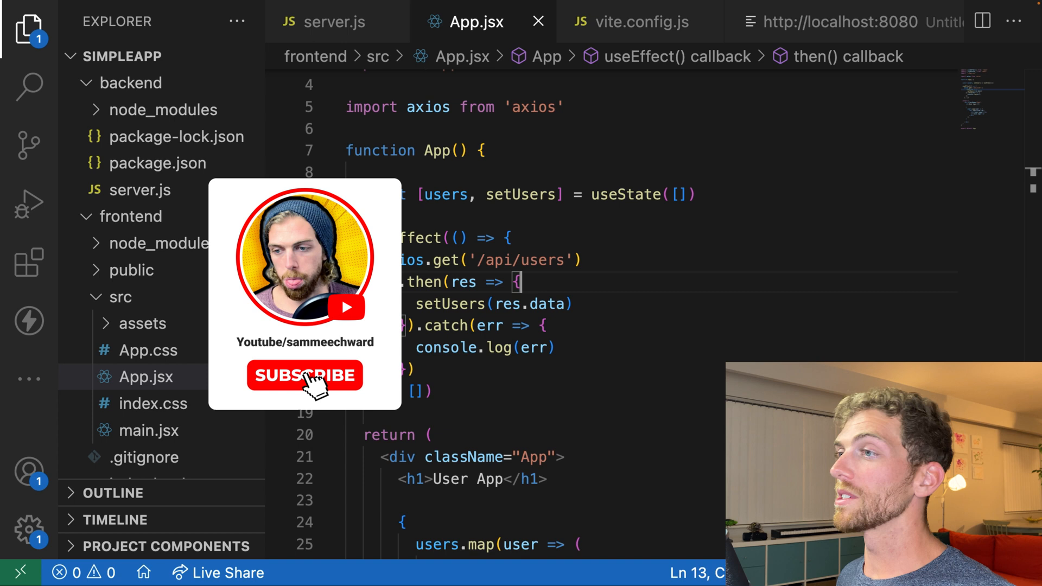
Review App.jsx's axios call to /api/users, then switch to a terminal in the frontend folder.
left_click(304, 374)
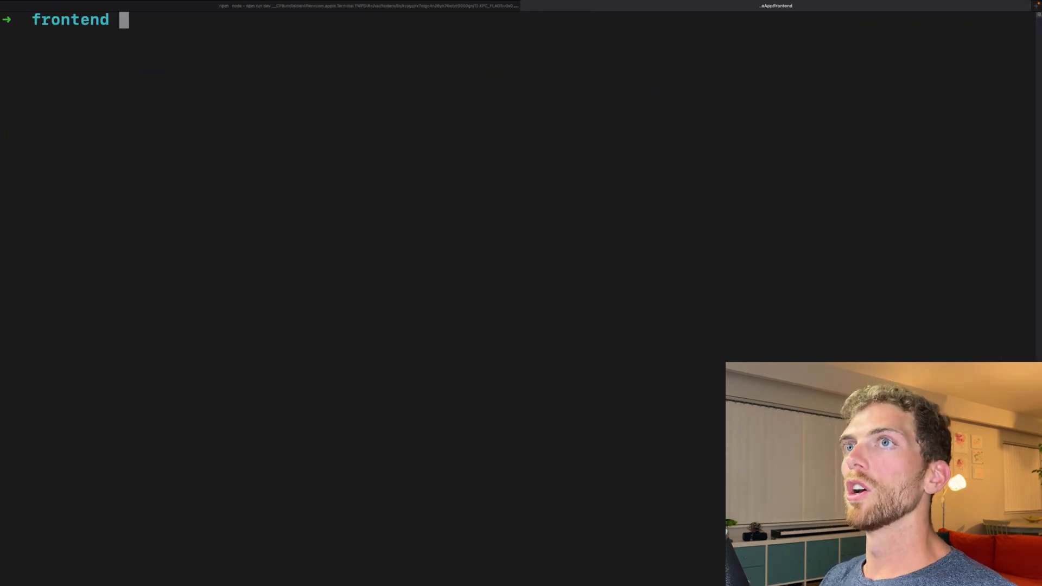
Run yarn build in the frontend and check the new dist folder holds assets, index.html and vite.svg.
type("yarn build")
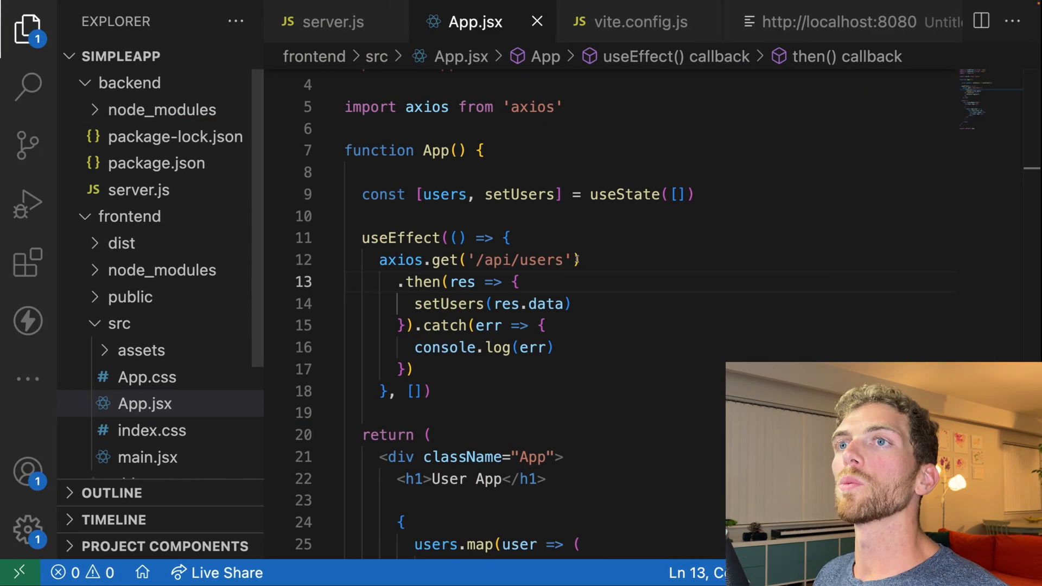
left_click(123, 242)
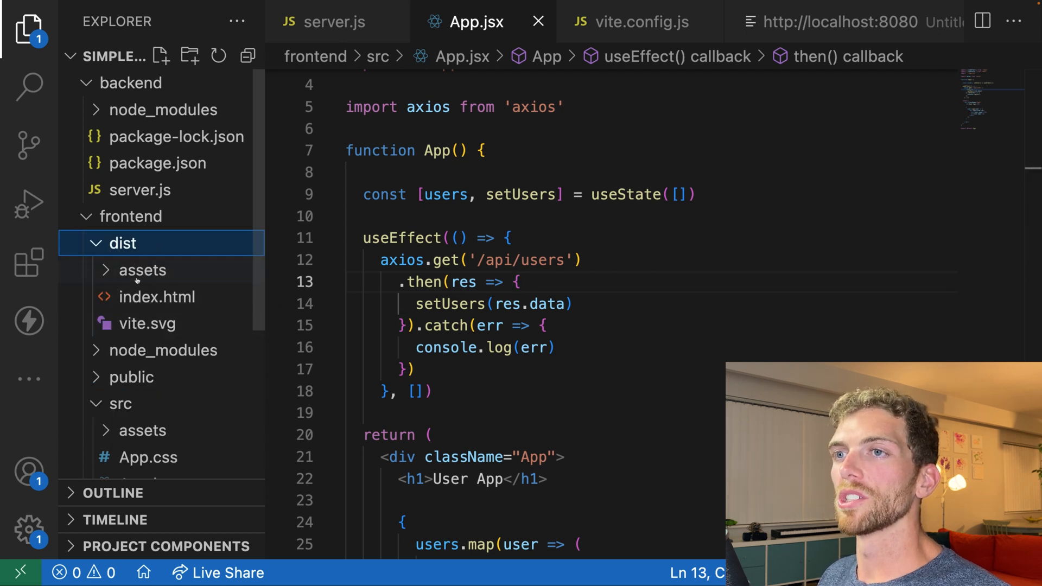
left_click(141, 271)
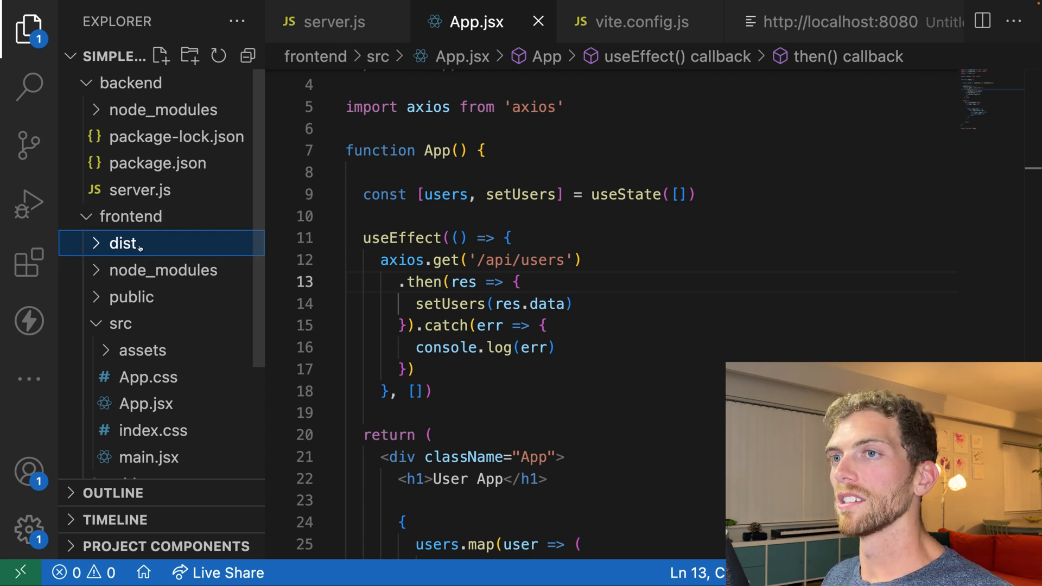
mouse_move(122, 244)
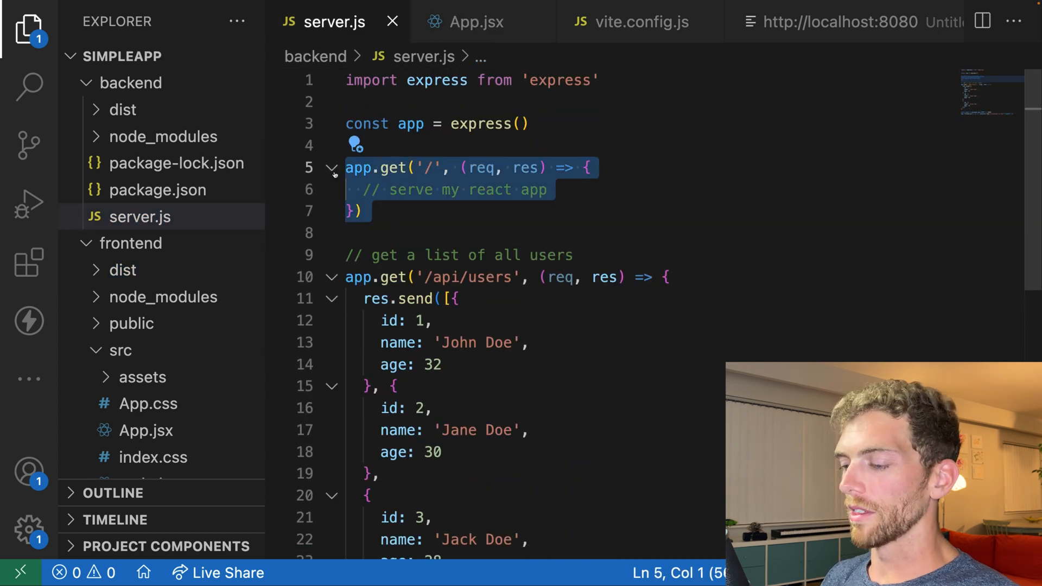
Replace the app.get('/') route with app.use(express.static('dist')) in server.js and save.
type("app.use(express.")
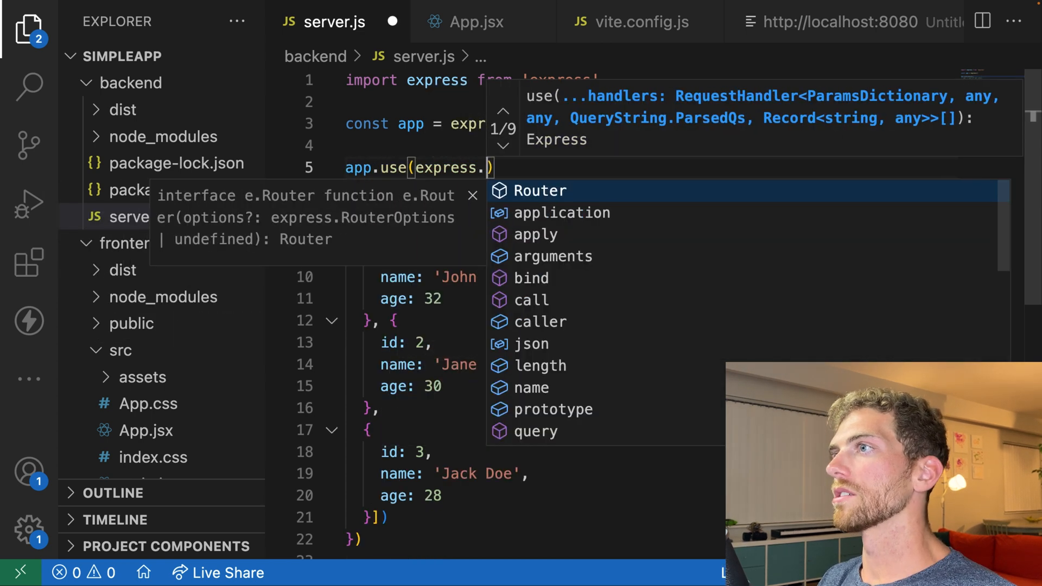
type("static(\"public\")")
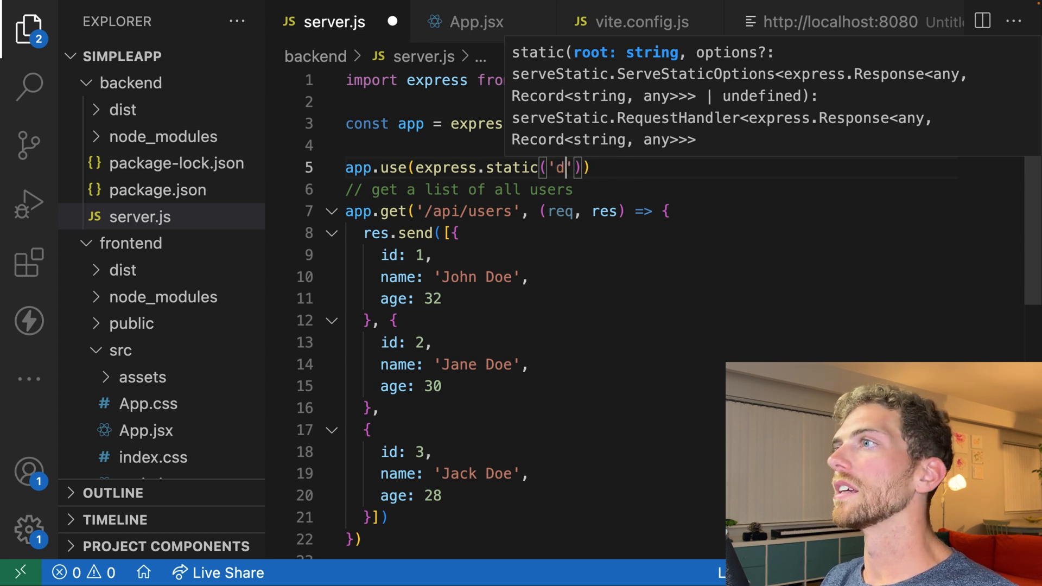
type("ist")
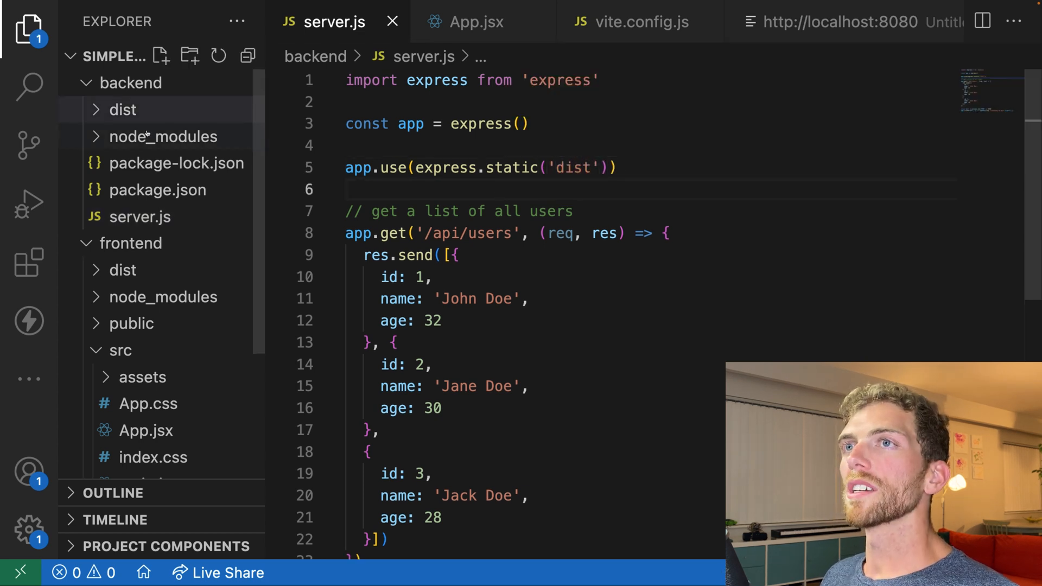
left_click(123, 110)
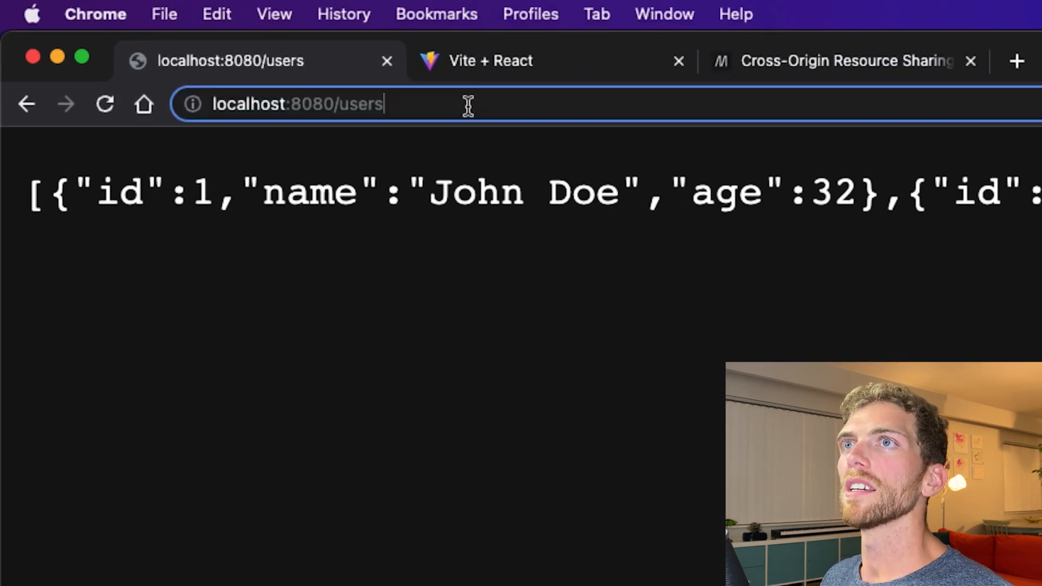
Visit localhost:8080/api in Chrome and review the served response.
type("localhost:8080/api")
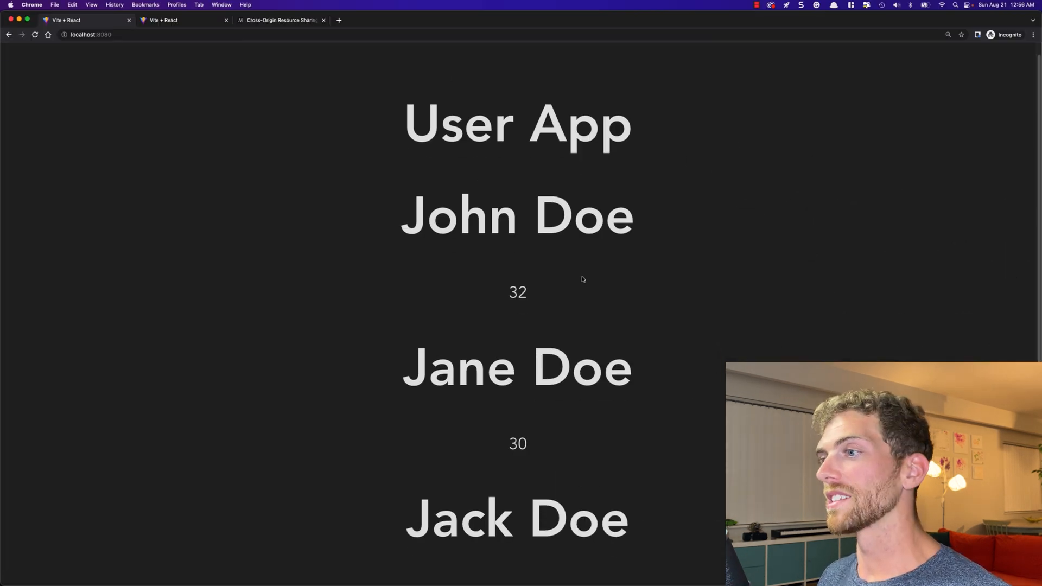
scroll("down", 3)
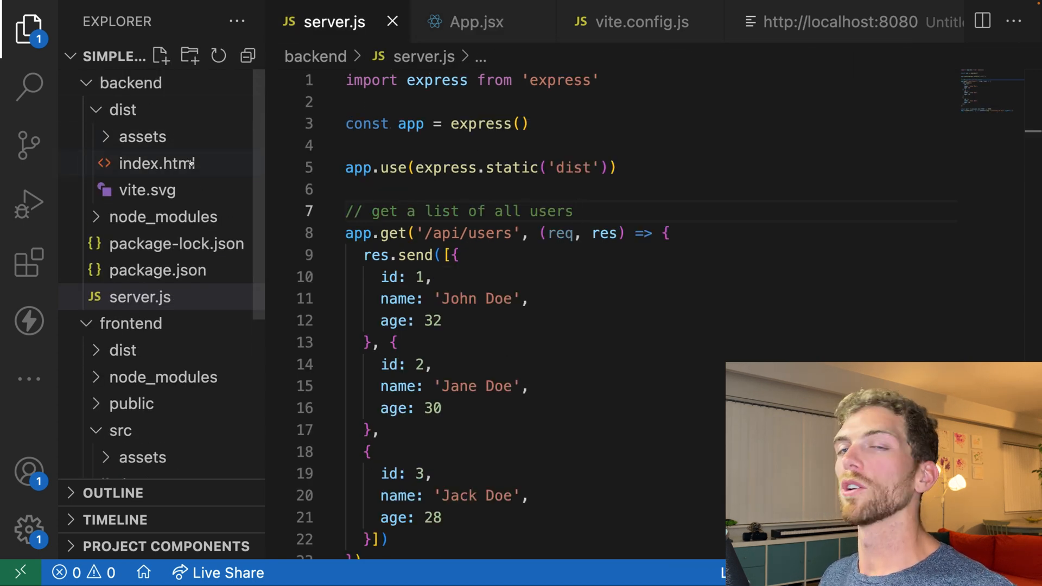
mouse_move(148, 190)
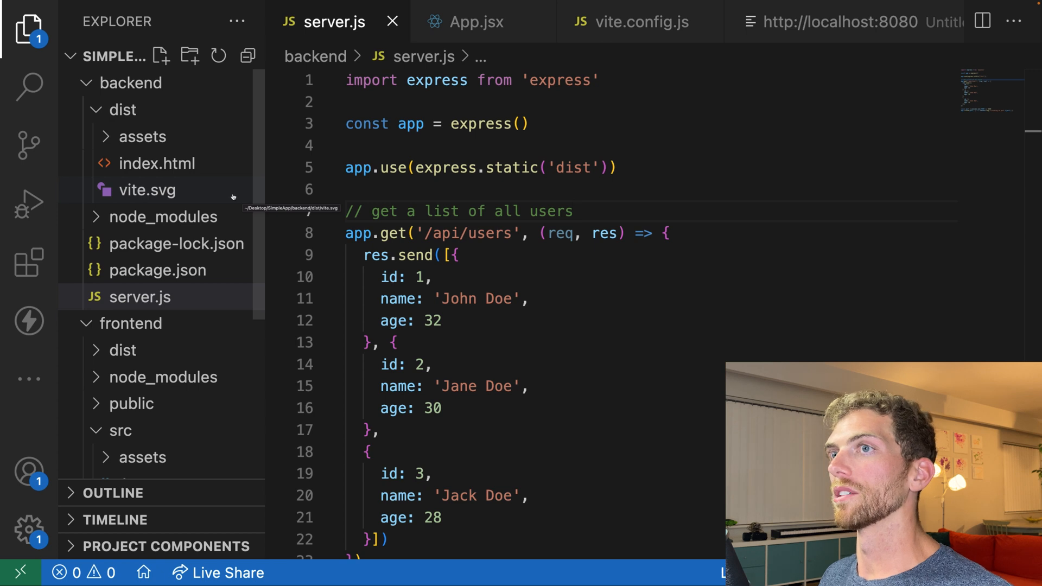
Lengthen the User App heading in App.jsx and move the backend dist folder to Trash.
left_click(477, 22)
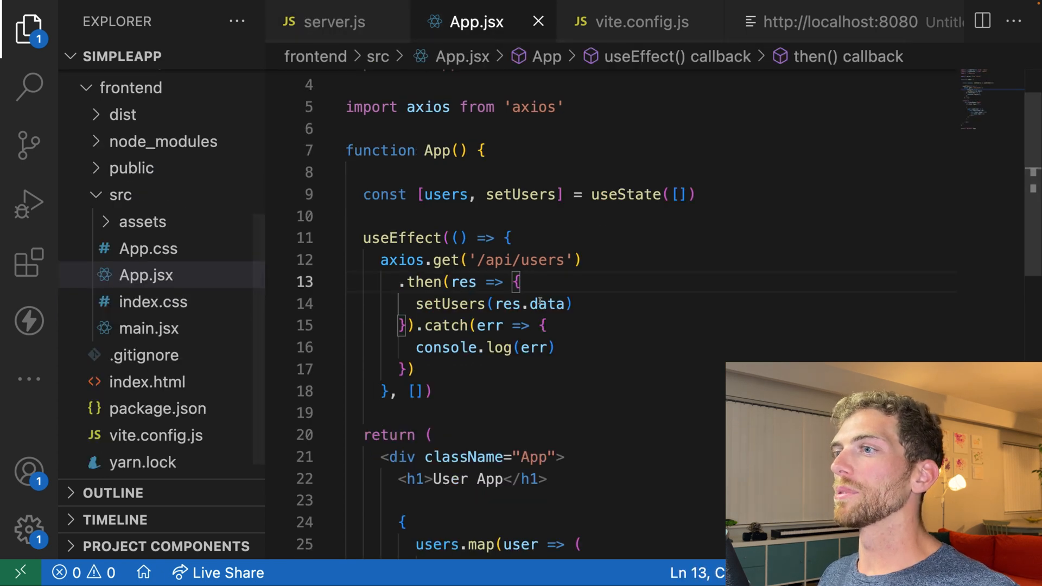
double_click(490, 357)
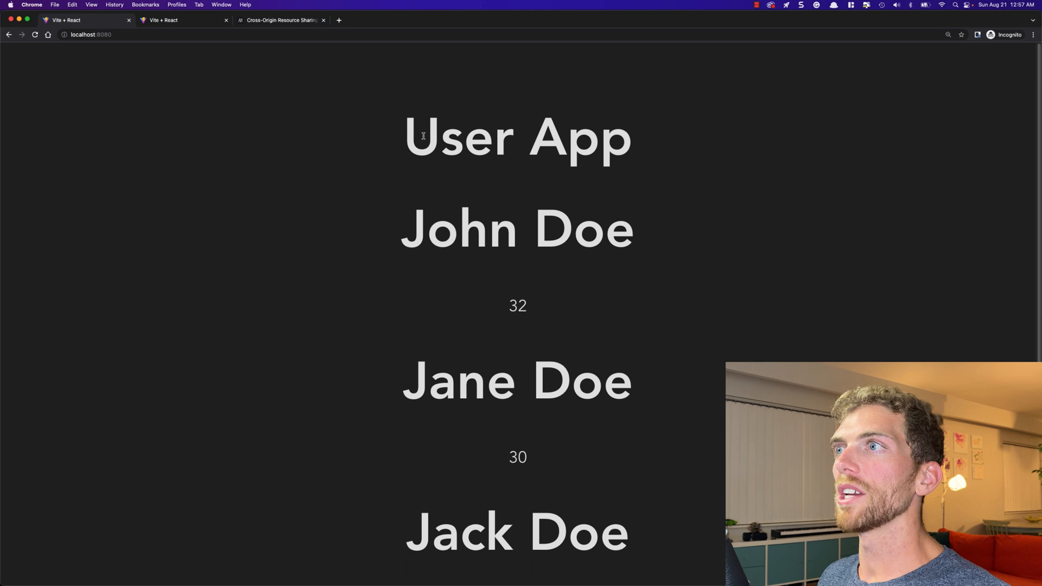
mouse_move(539, 231)
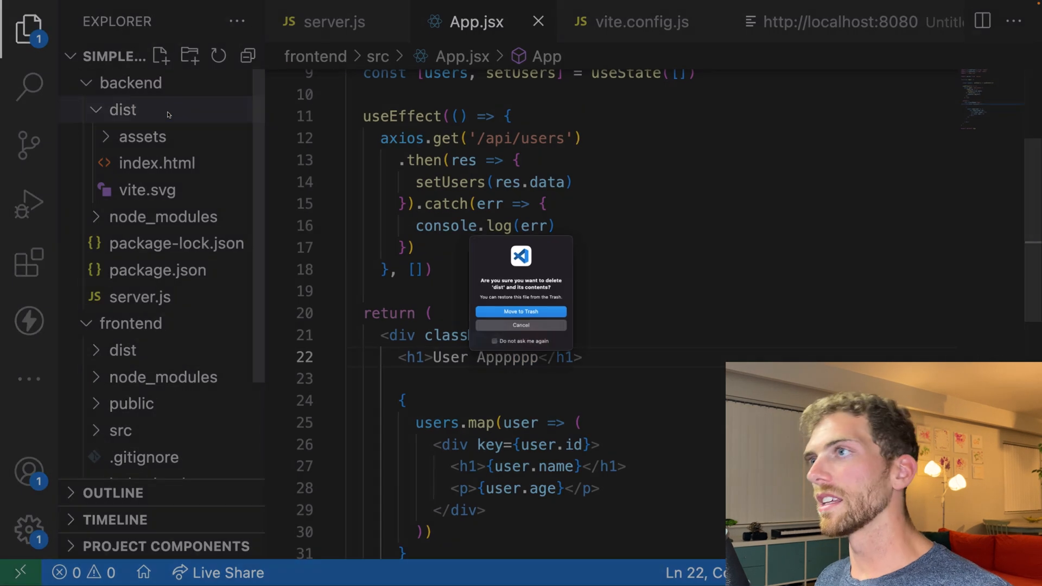
left_click(519, 312)
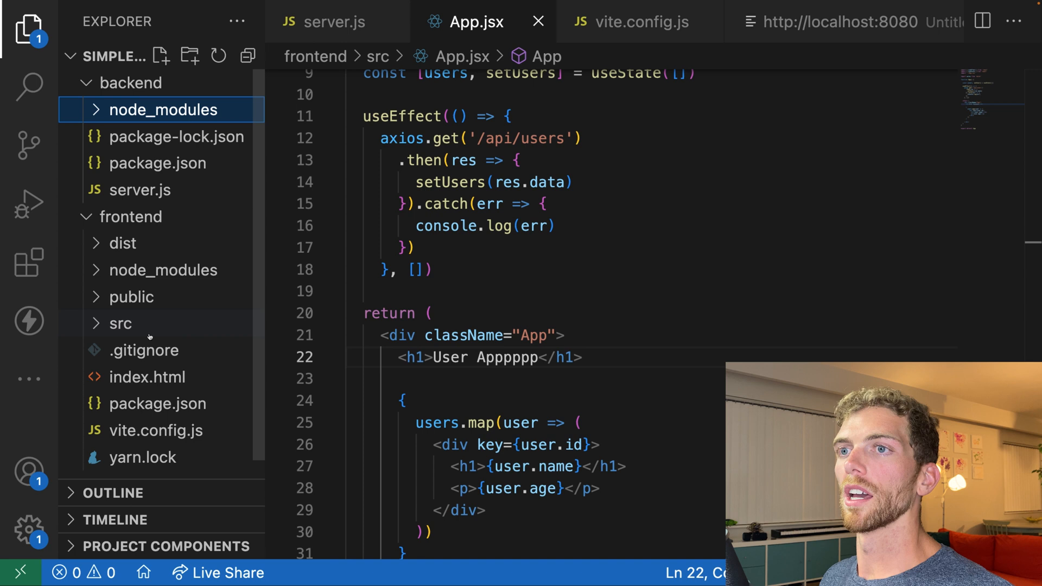
left_click(134, 83)
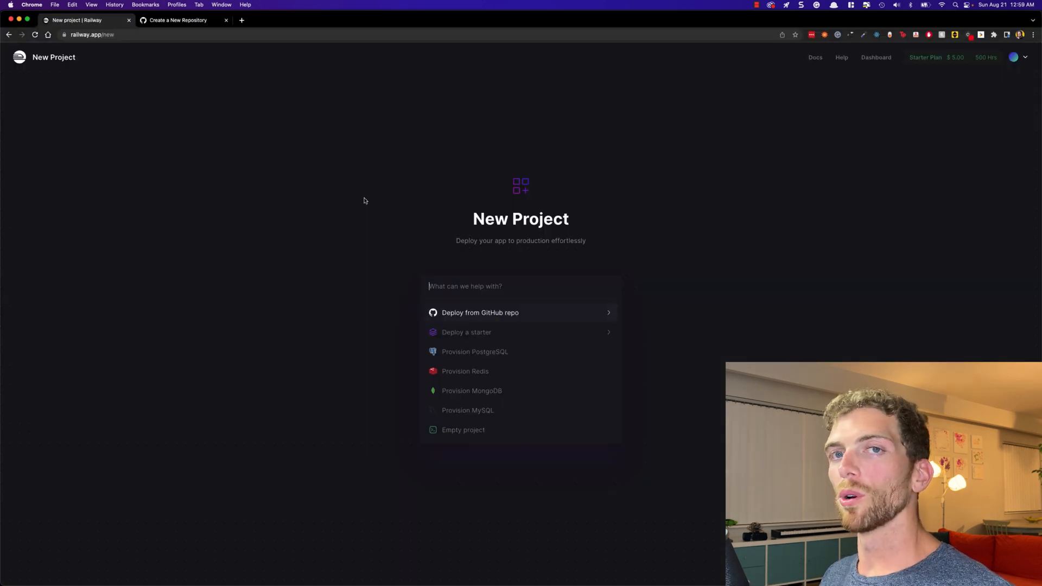
Create the private repository userappforyoutubevideo from the GitHub new-repository form.
left_click(179, 20)
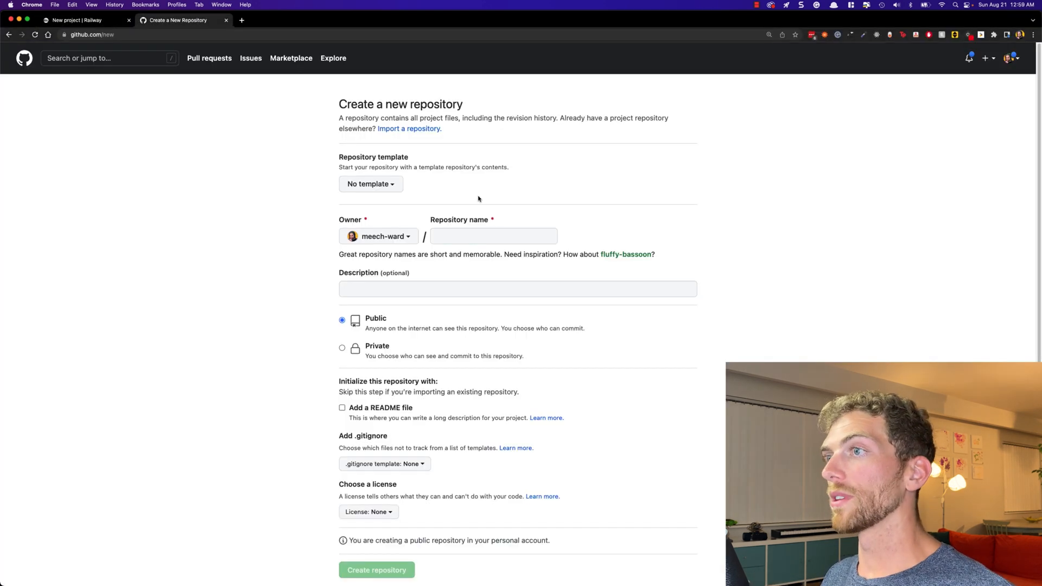
left_click(493, 236)
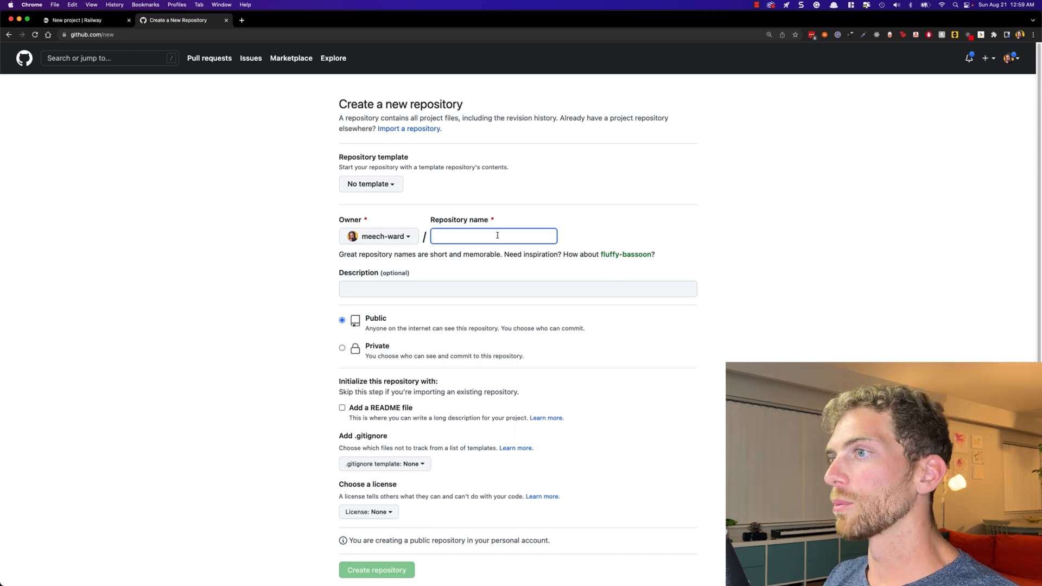
type("userappforyoutubevideo")
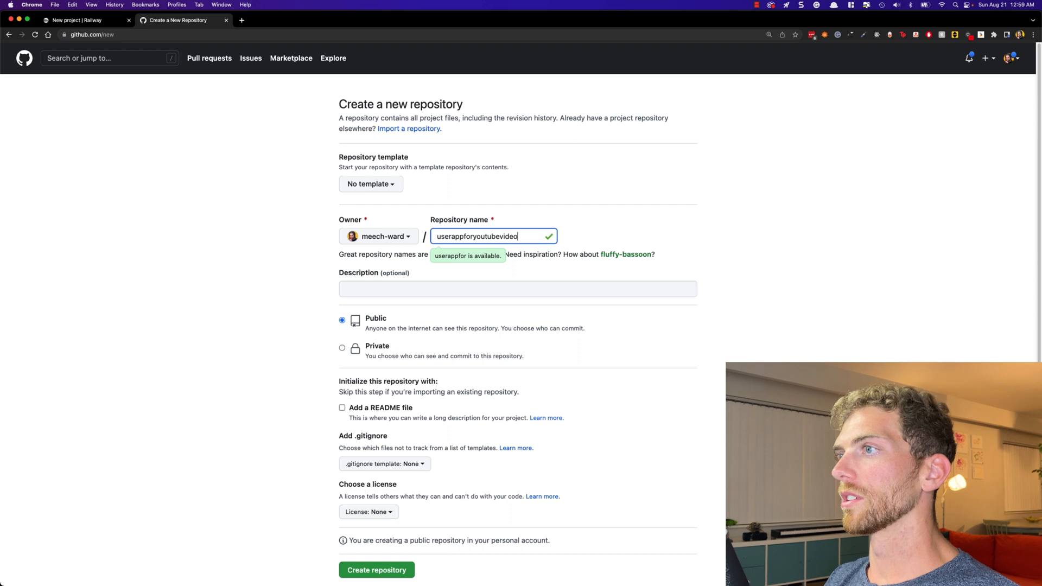
left_click(341, 347)
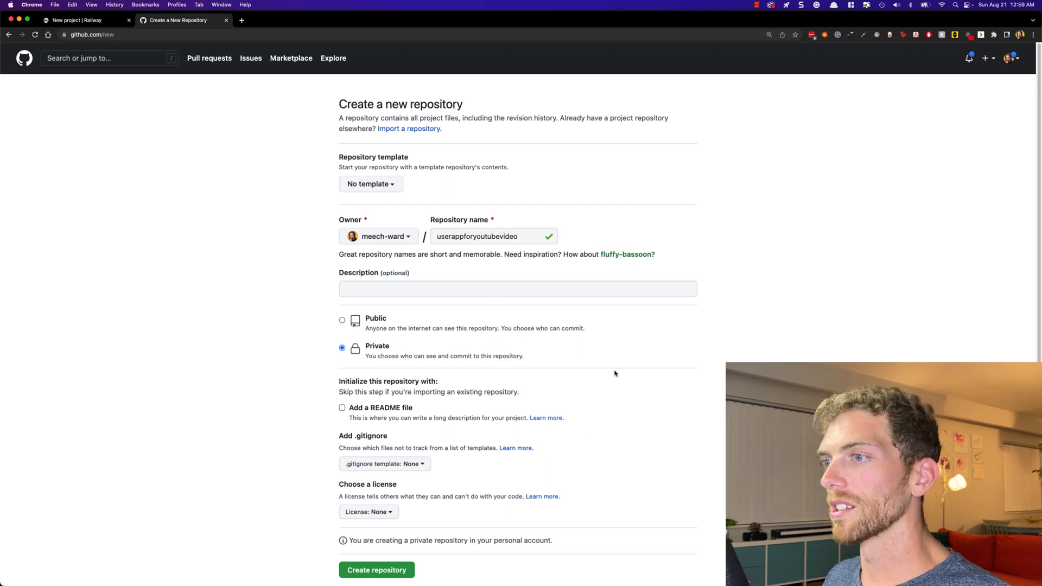
left_click(377, 570)
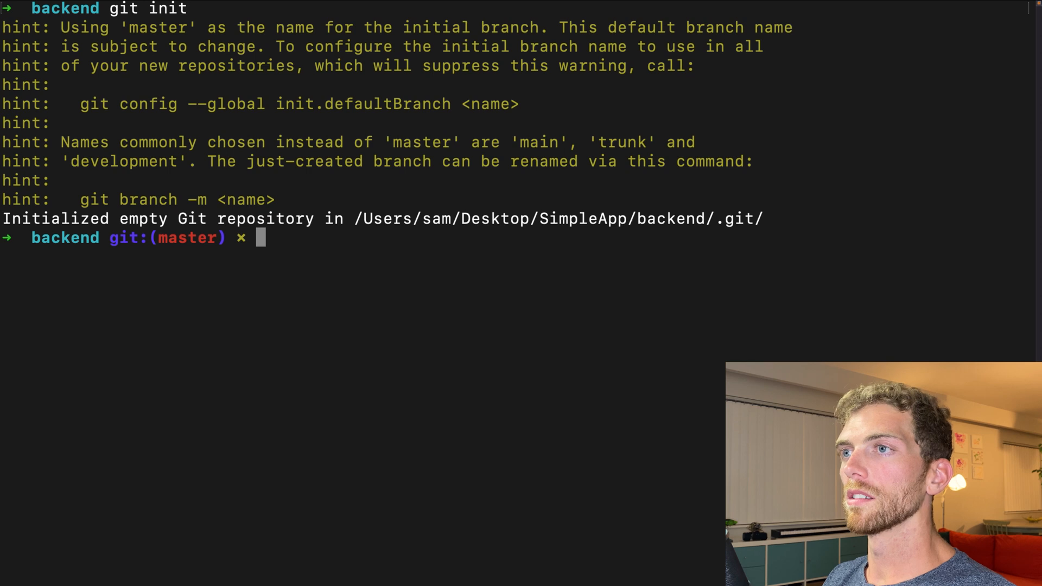
Stage and commit the backend ("!jazz") and push it to origin master with upstream tracking.
type("git add .")
type("git commit")
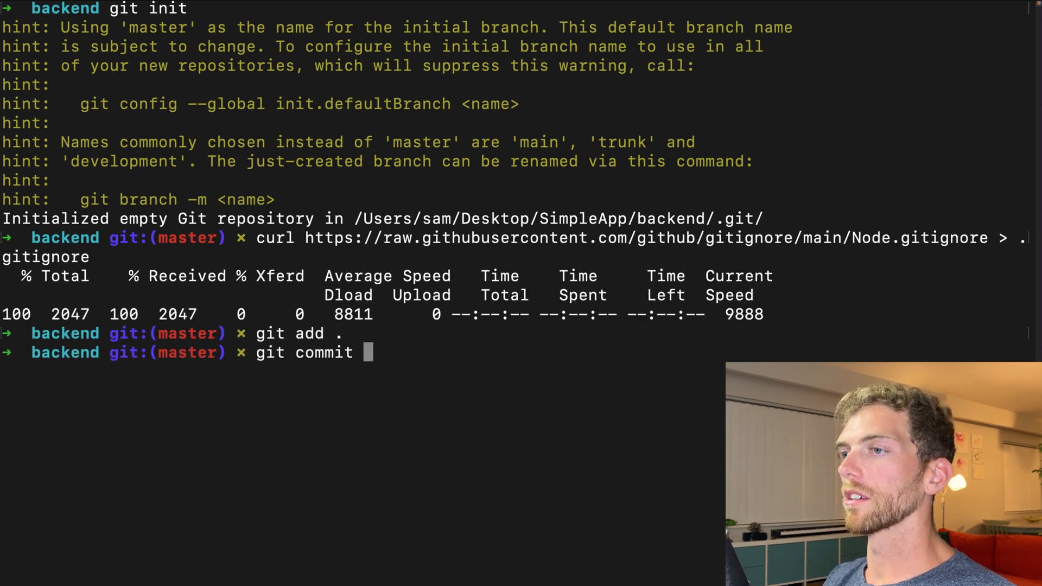
type("-am \"!jazz")
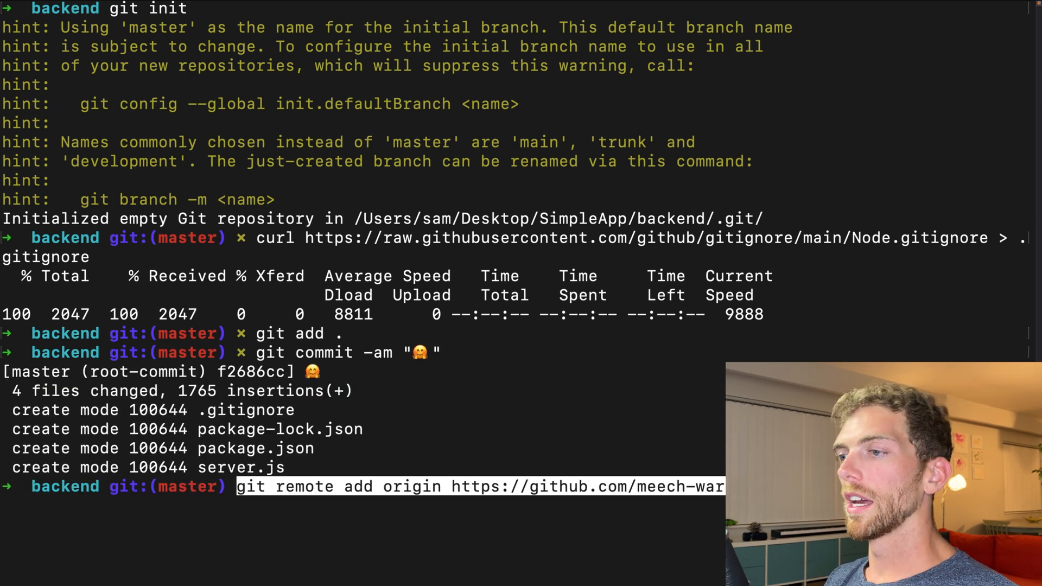
type("git pu")
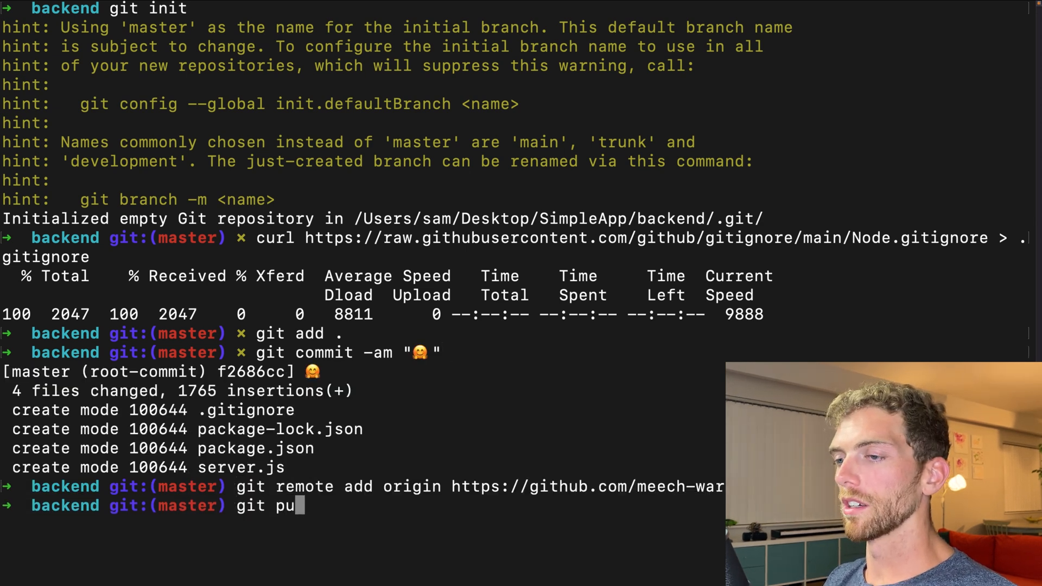
type("sh -u origin master")
type("git add .")
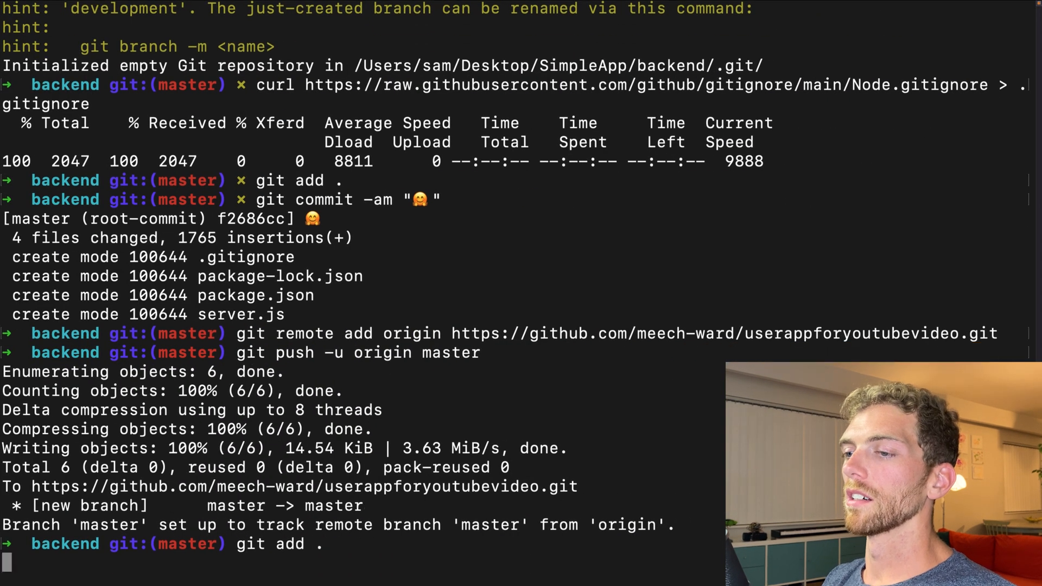
type("git commit -a")
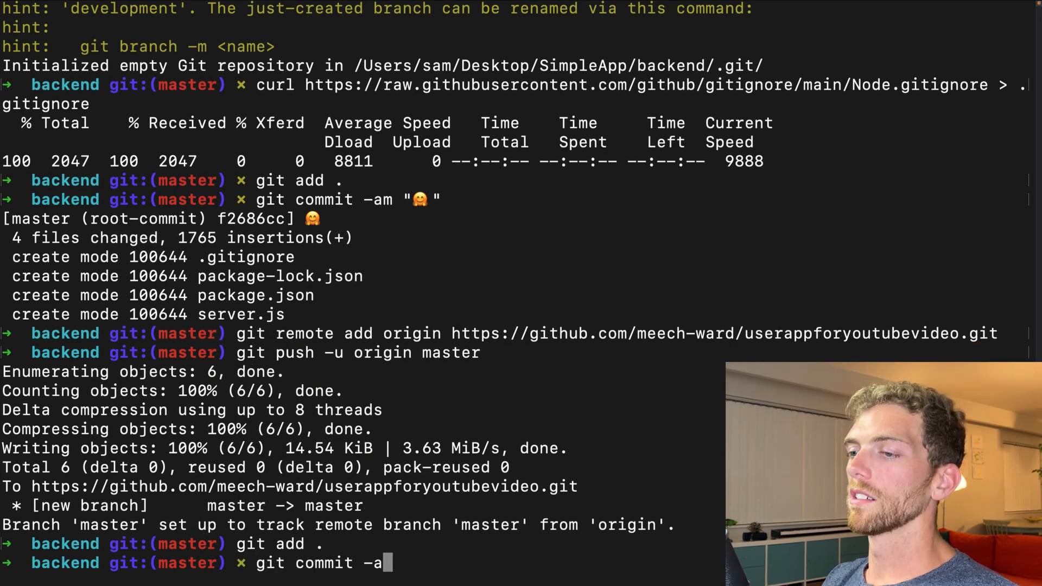
key("Return")
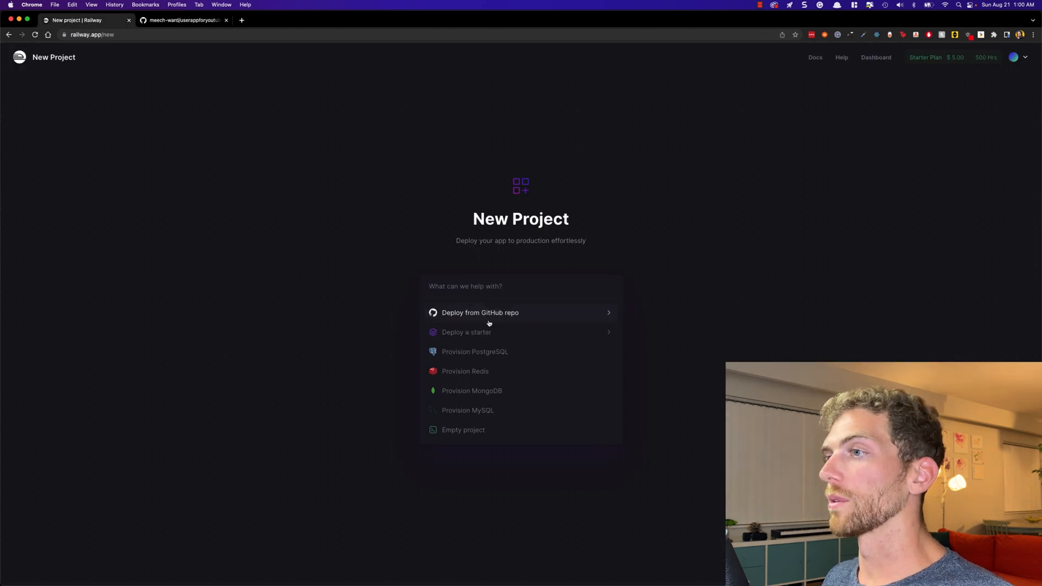
Deploy the userappforyoutubevideo repository on Railway from GitHub and view its logs.
left_click(480, 313)
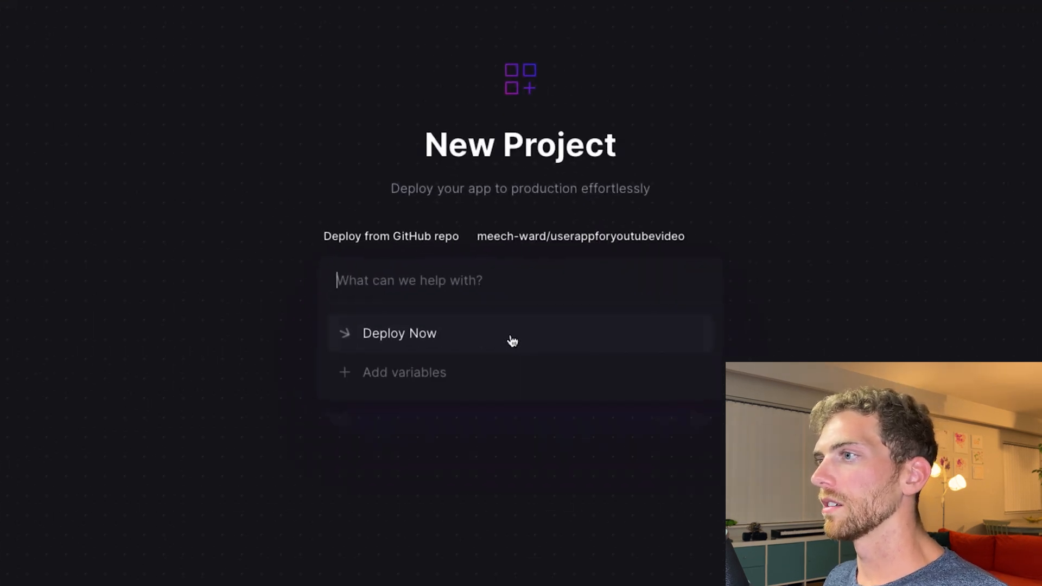
left_click(399, 333)
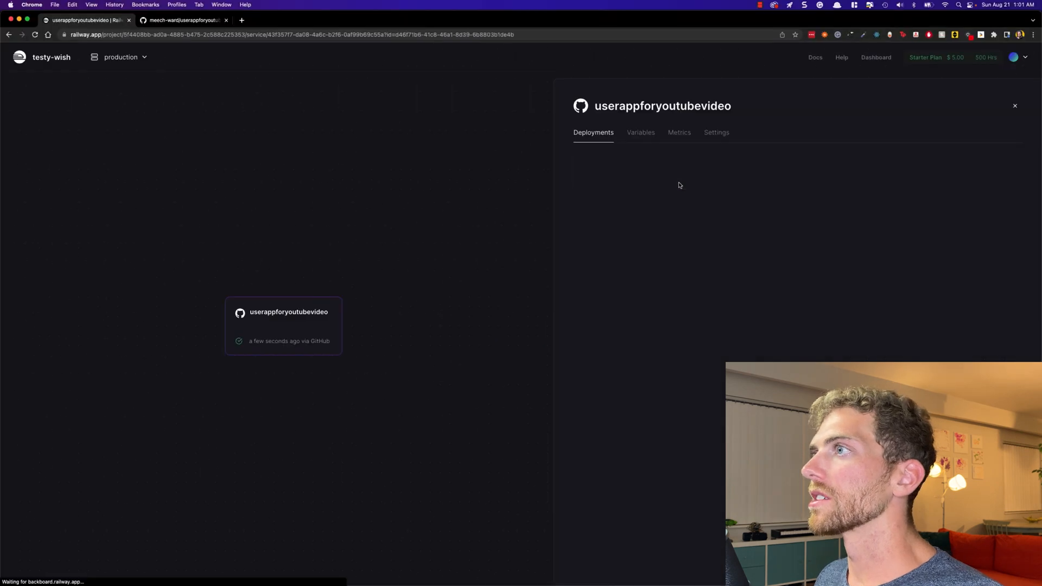
left_click(282, 325)
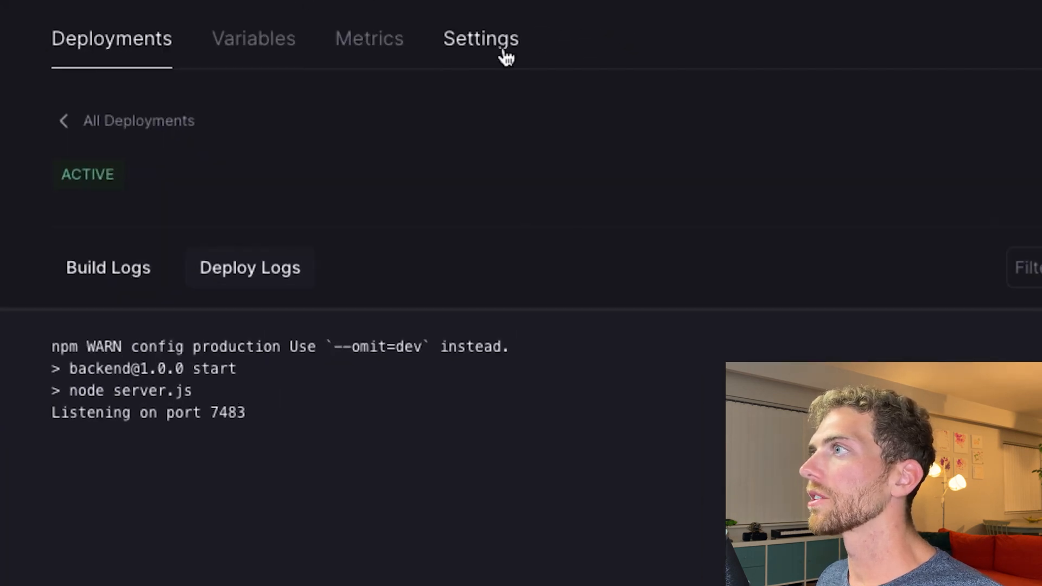
Generate a public domain in the service settings and open the live User App URL.
left_click(480, 38)
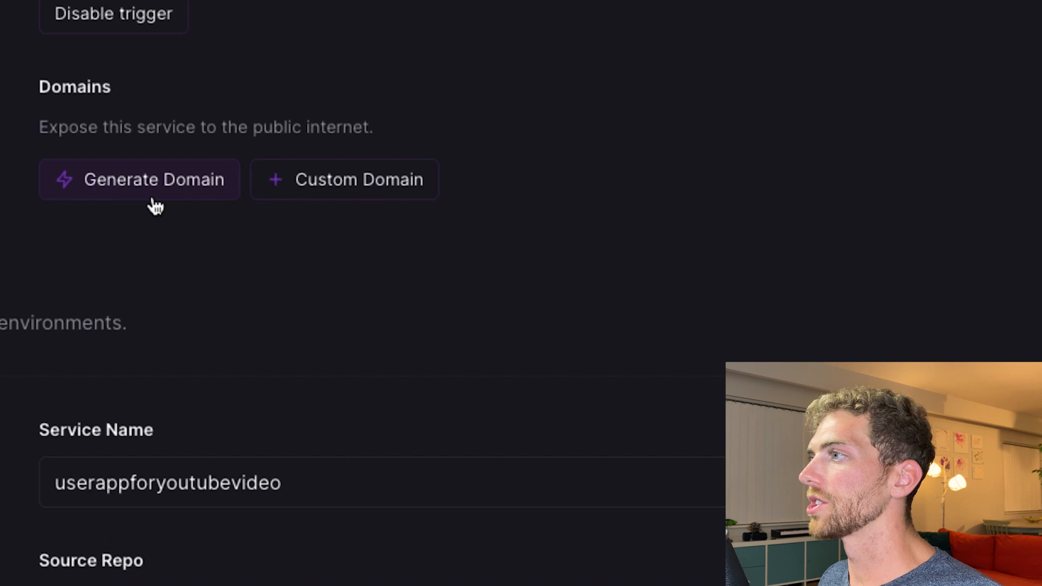
left_click(140, 179)
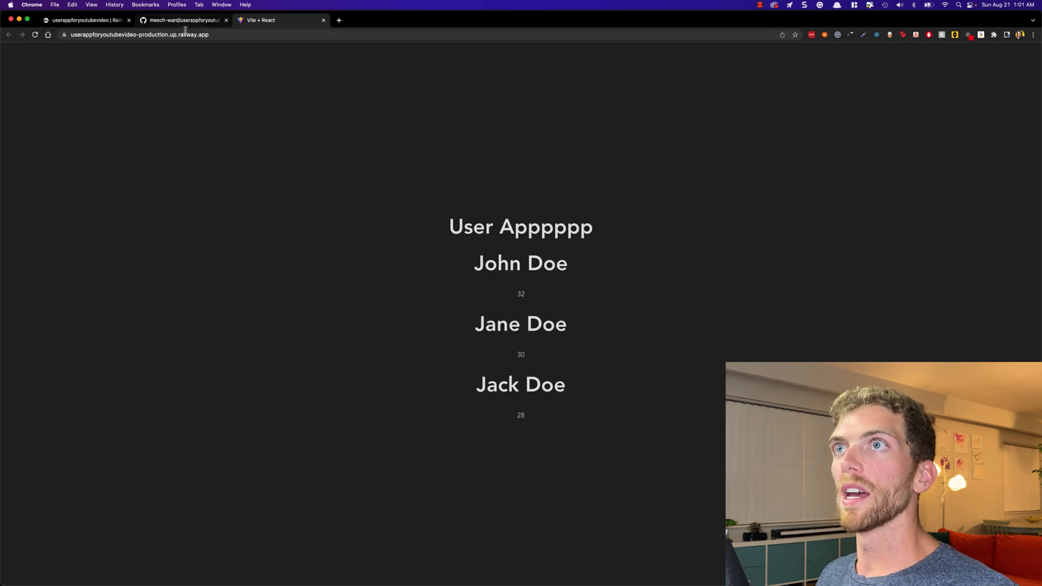
left_click(140, 34)
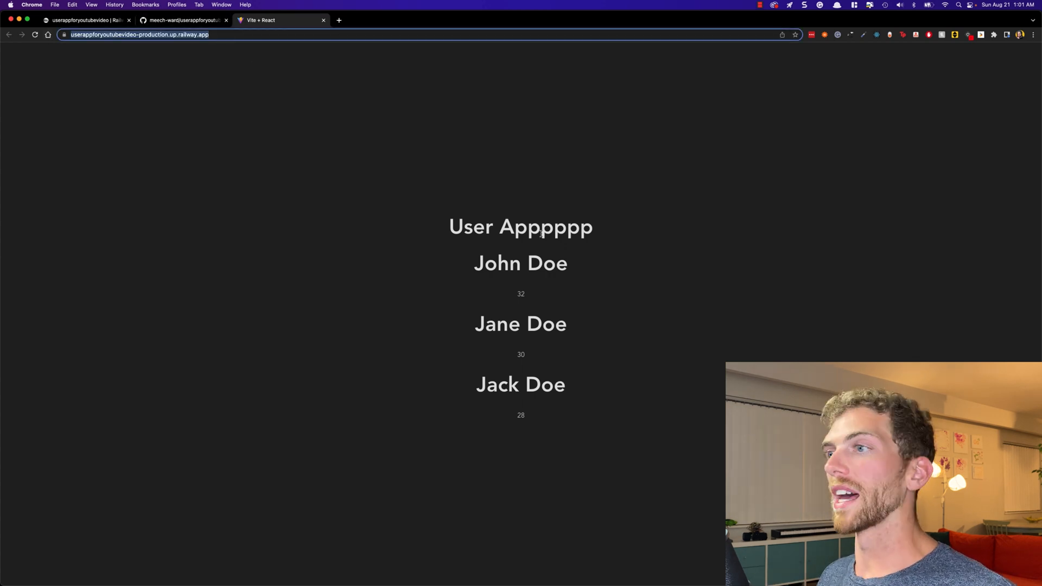